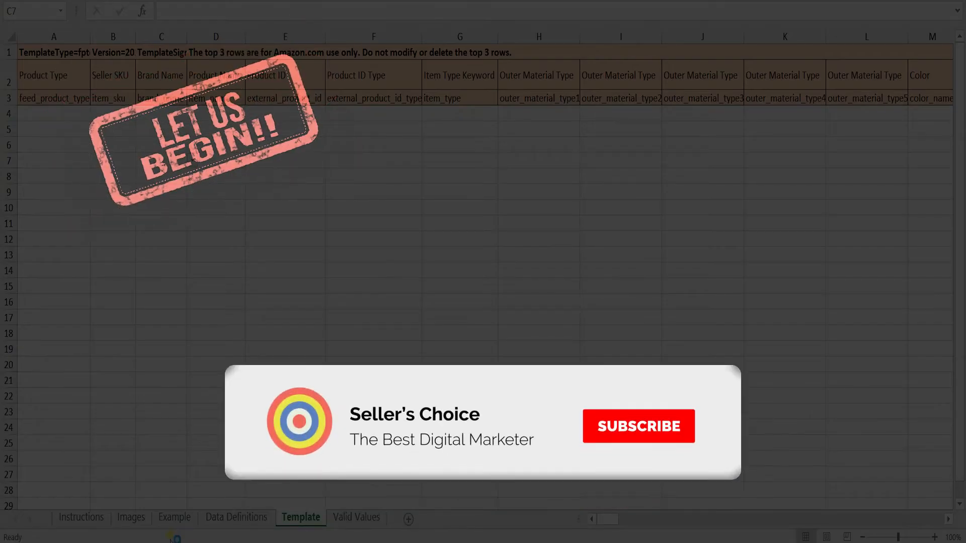
# - Look through the Instructions and Images sheets of the clothing inventory template
pyautogui.click(638, 426)
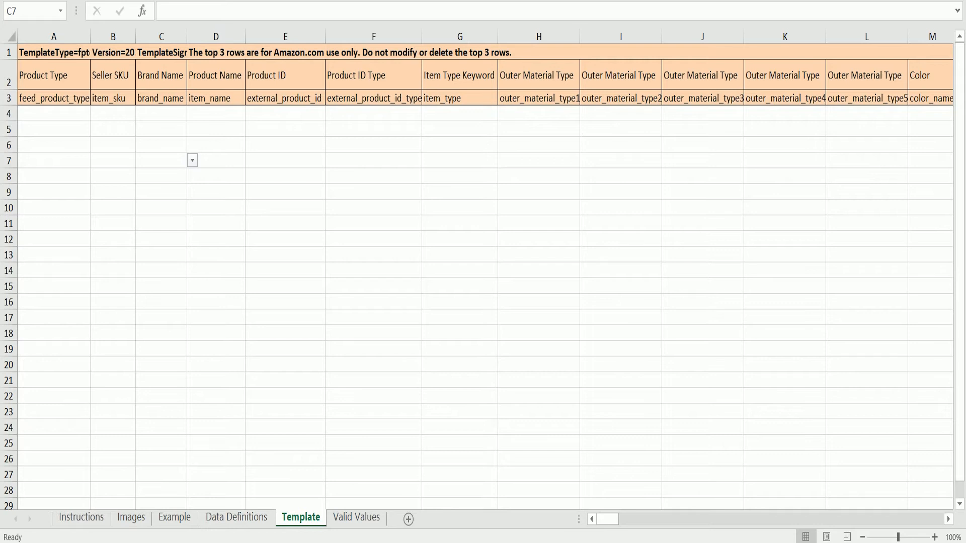
pyautogui.click(161, 160)
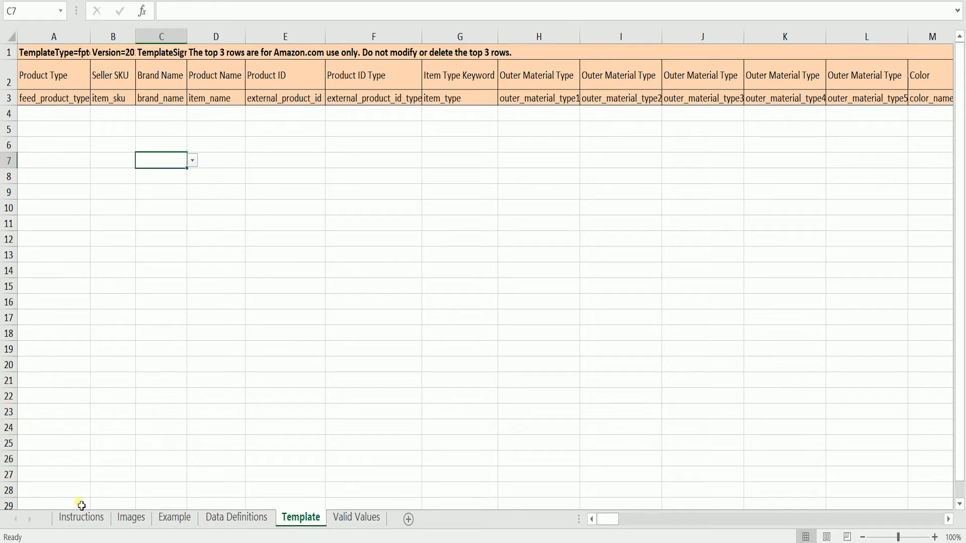
pyautogui.click(80, 517)
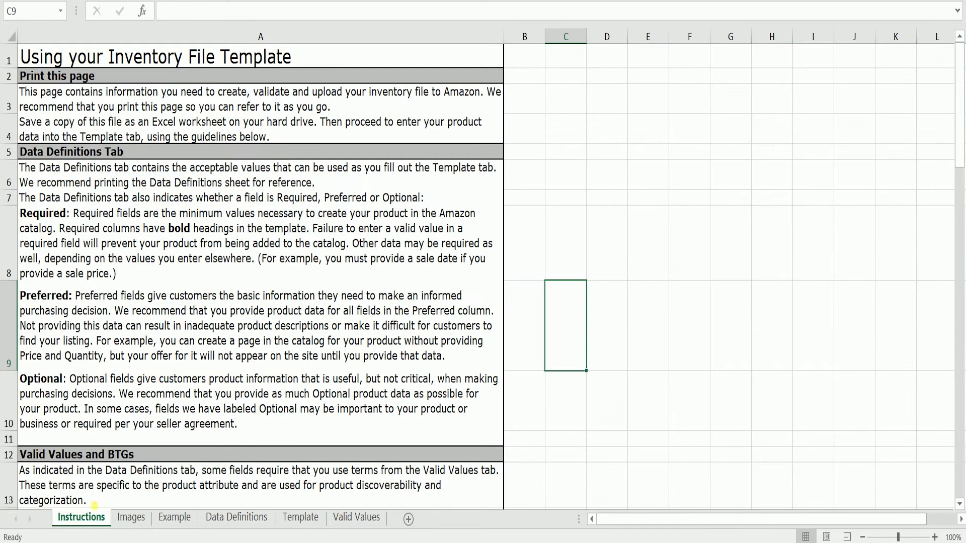
pyautogui.moveTo(128, 486)
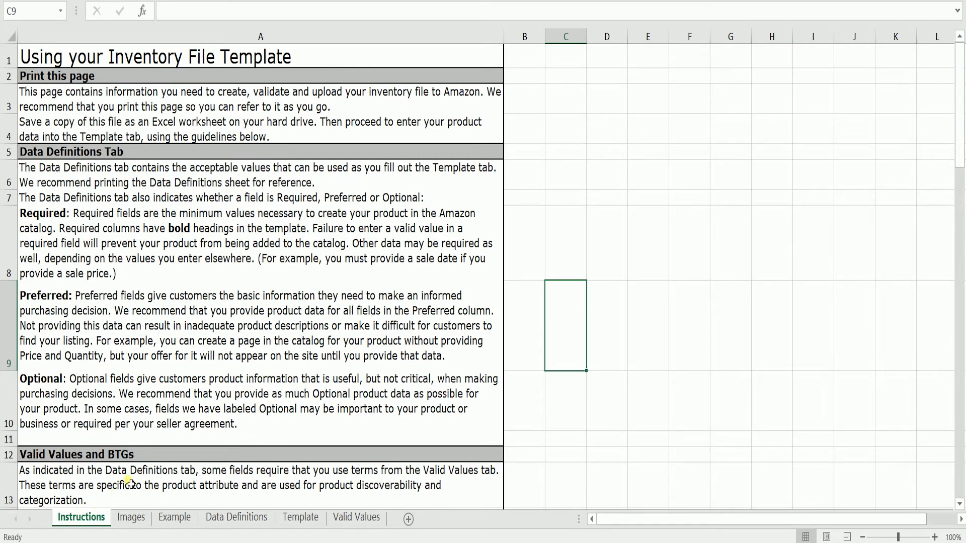
pyautogui.click(131, 517)
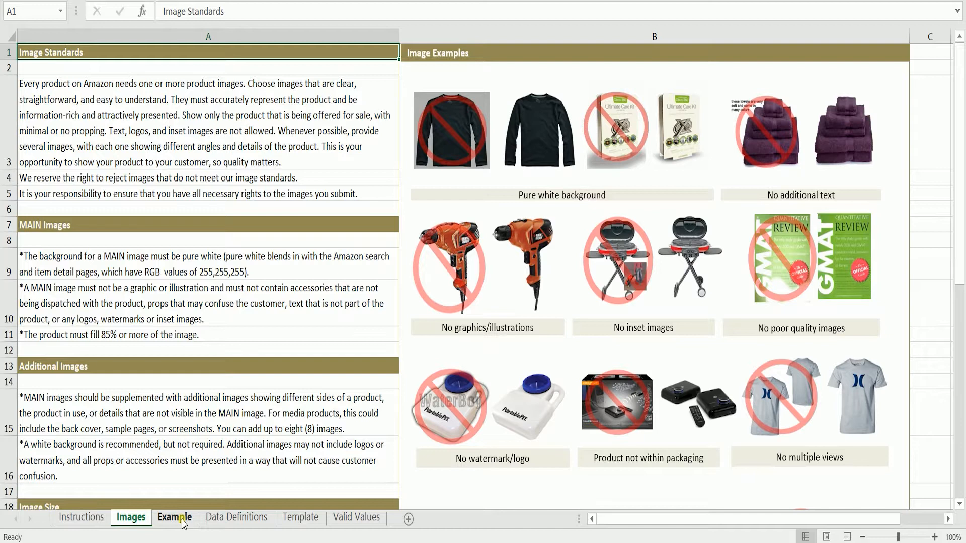
# - Switch to the Example sheet and browse its sample product listings
pyautogui.click(174, 517)
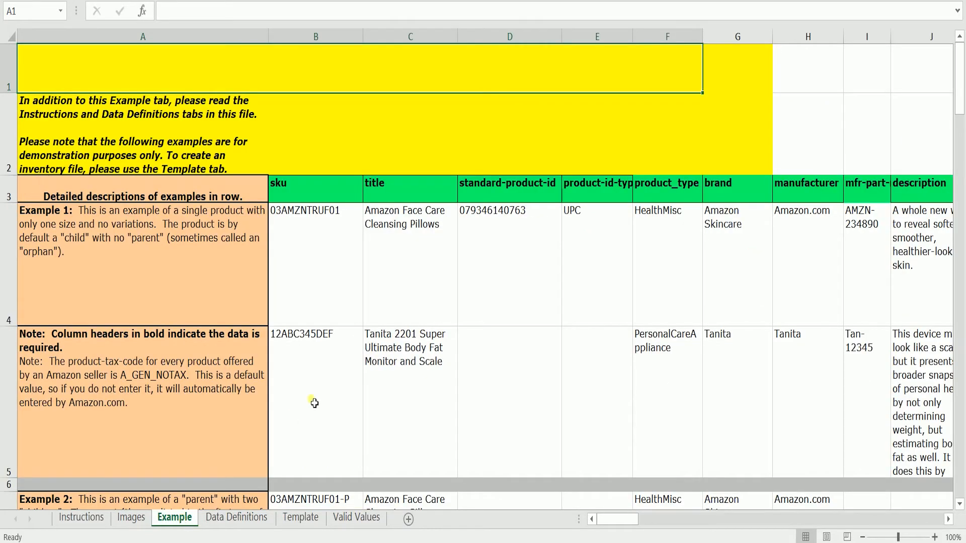
pyautogui.scroll(-3)
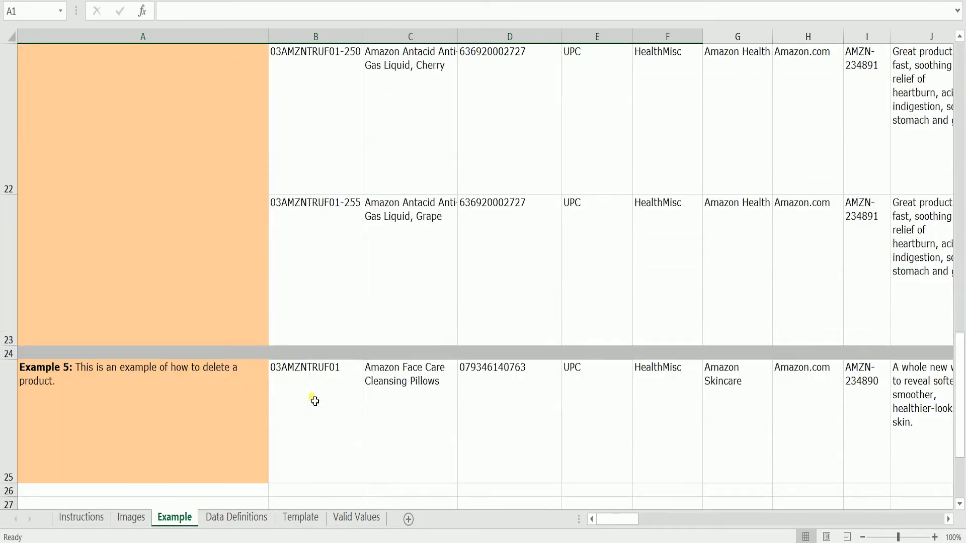
pyautogui.scroll(3)
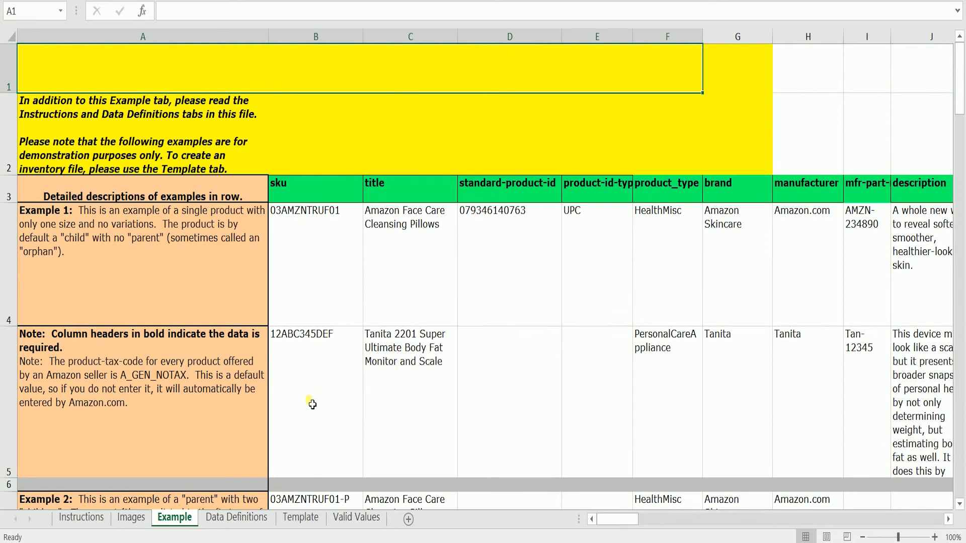
# - Review the Data Definitions sheet's Required column, then return to the Template sheet
pyautogui.click(236, 517)
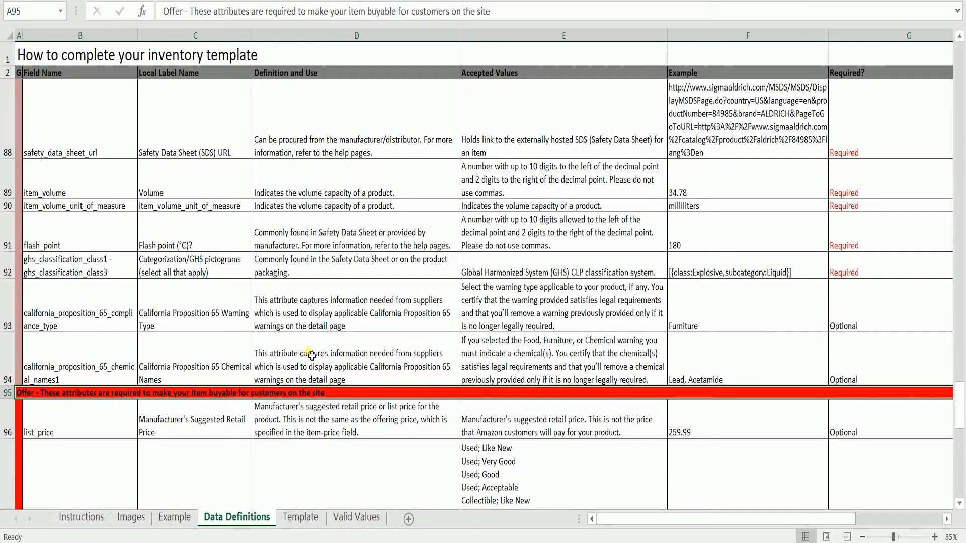
pyautogui.moveTo(928, 61)
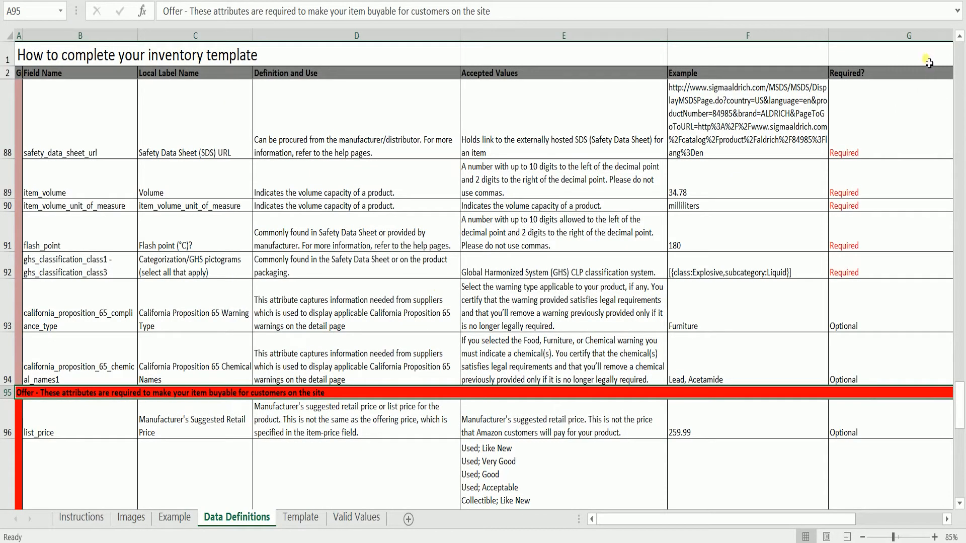
pyautogui.click(908, 35)
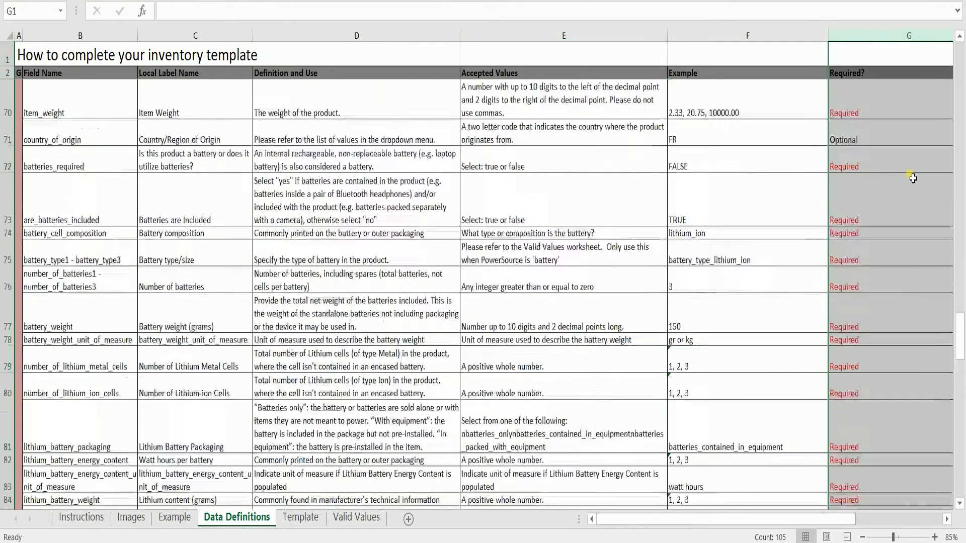
pyautogui.scroll(3)
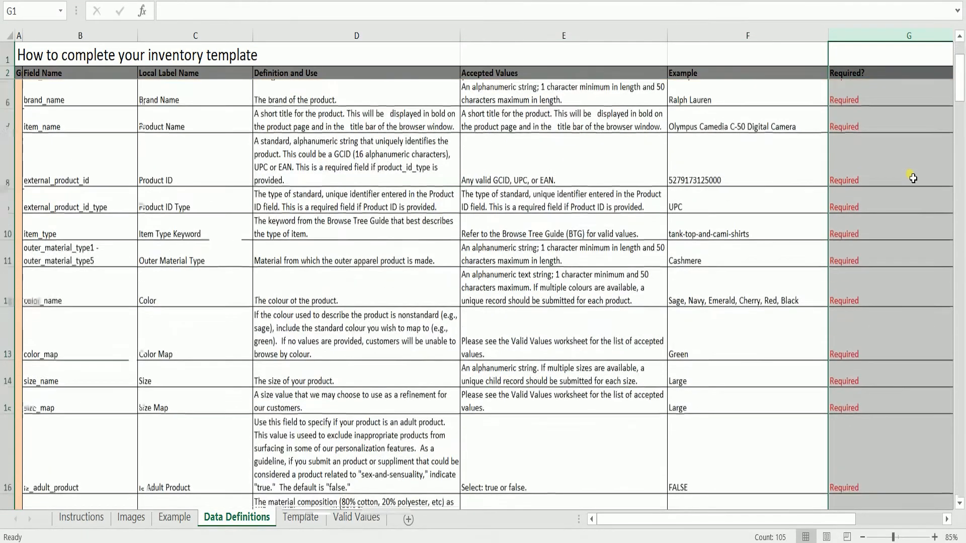
pyautogui.click(908, 180)
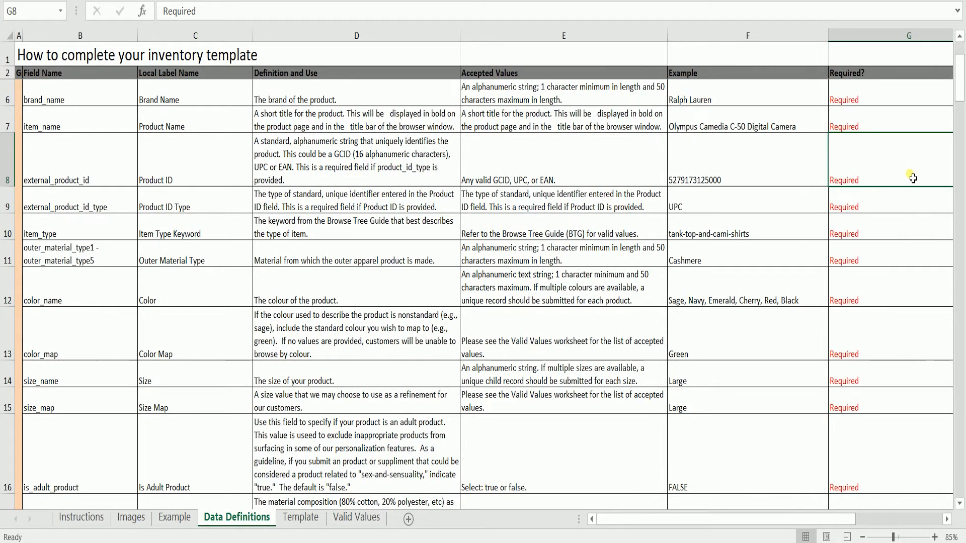
pyautogui.click(301, 517)
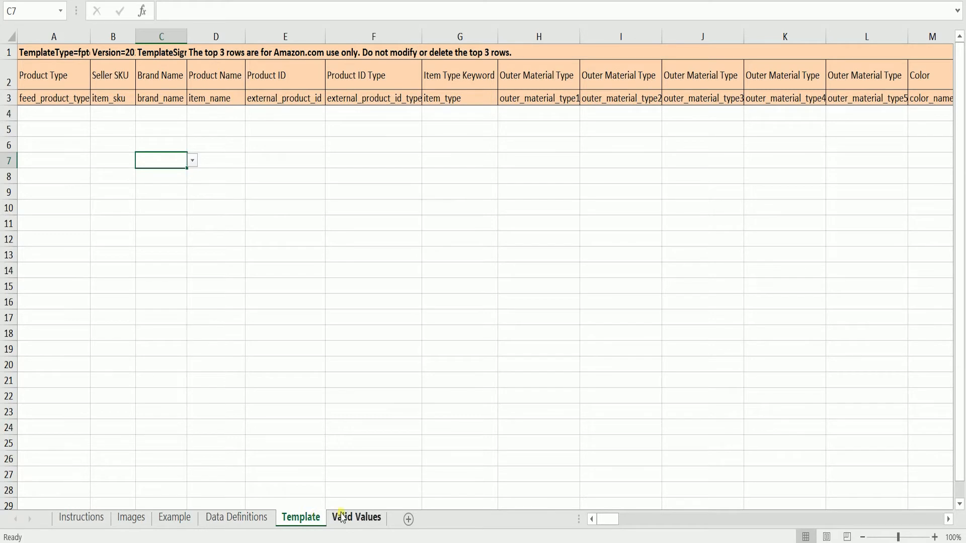
# - Show the Valid Values sheet with accepted product ID types, colours, sizes and departments
pyautogui.click(356, 517)
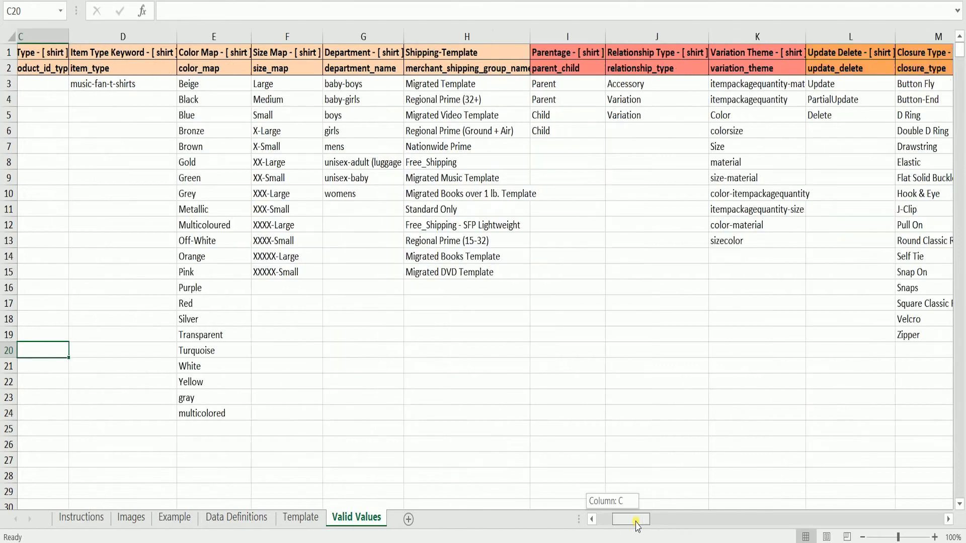
pyautogui.hscroll(-3)
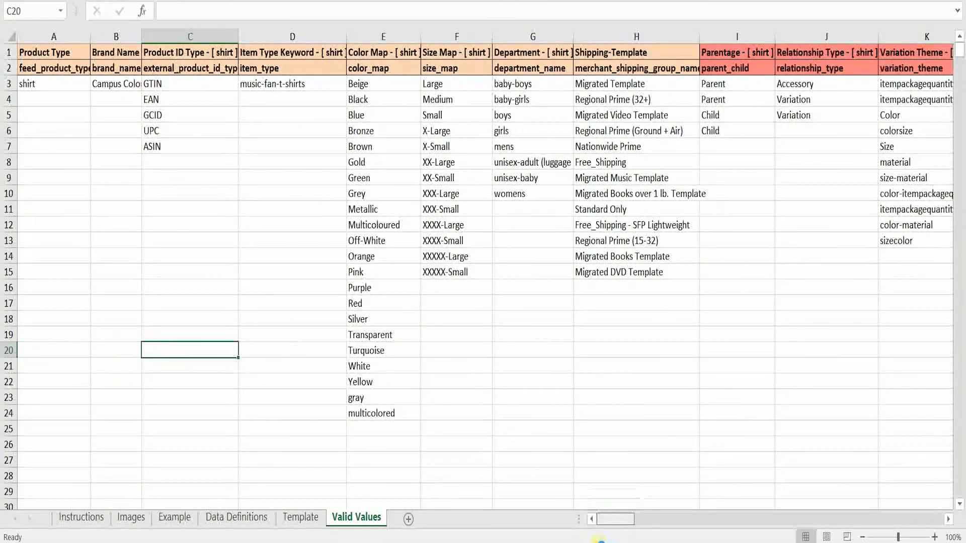
pyautogui.moveTo(301, 528)
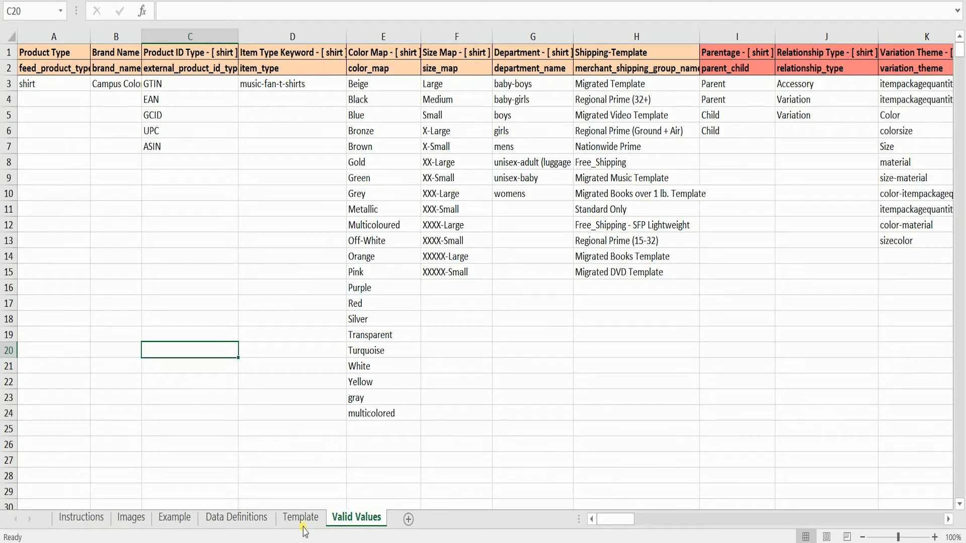
# - Return to the Template sheet, review row 4's columns and enter shirt as the Product Type
pyautogui.click(301, 517)
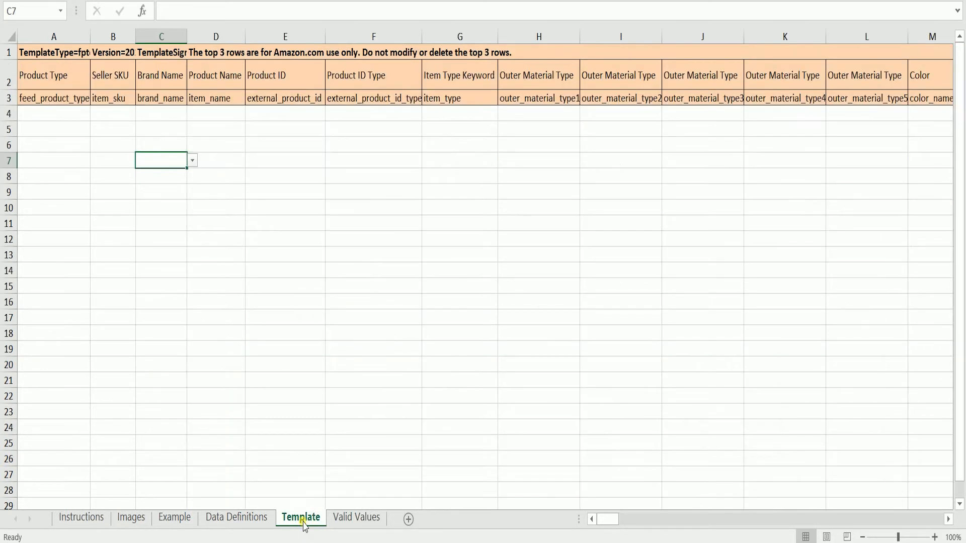
pyautogui.moveTo(78, 134)
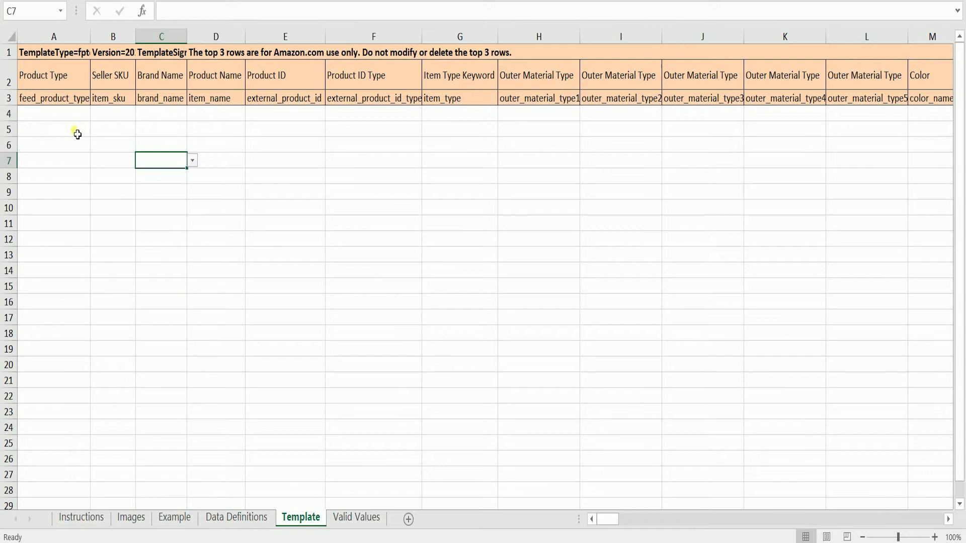
pyautogui.click(53, 114)
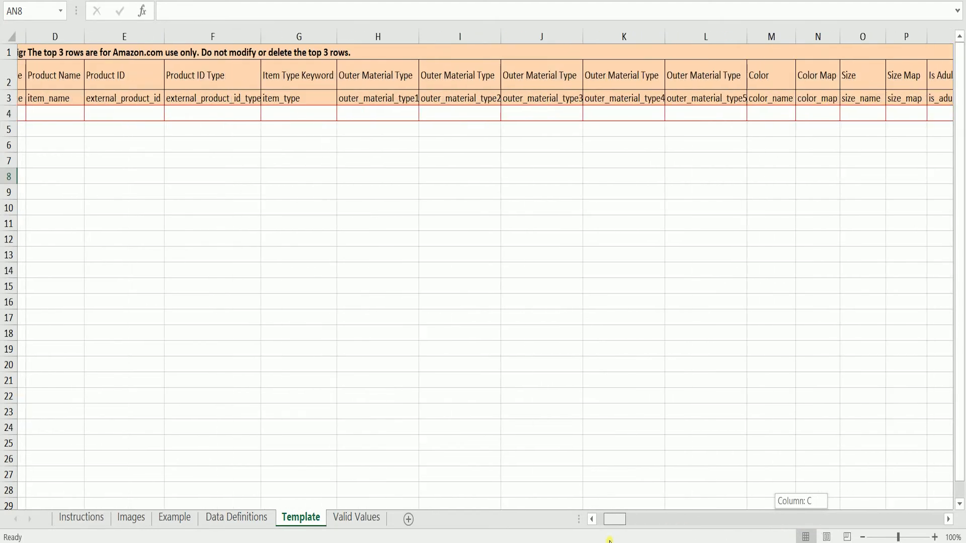
pyautogui.hscroll(-3)
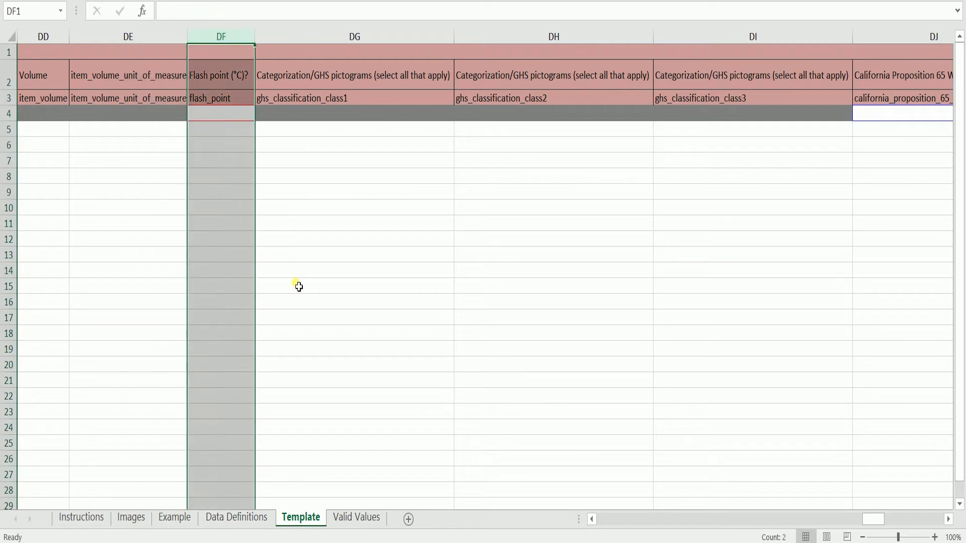
pyautogui.click(354, 285)
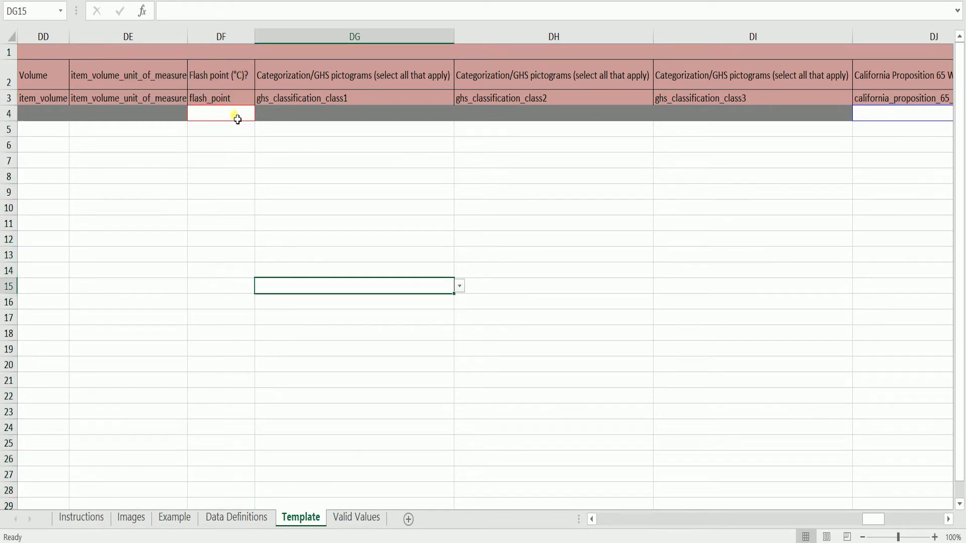
pyautogui.click(221, 176)
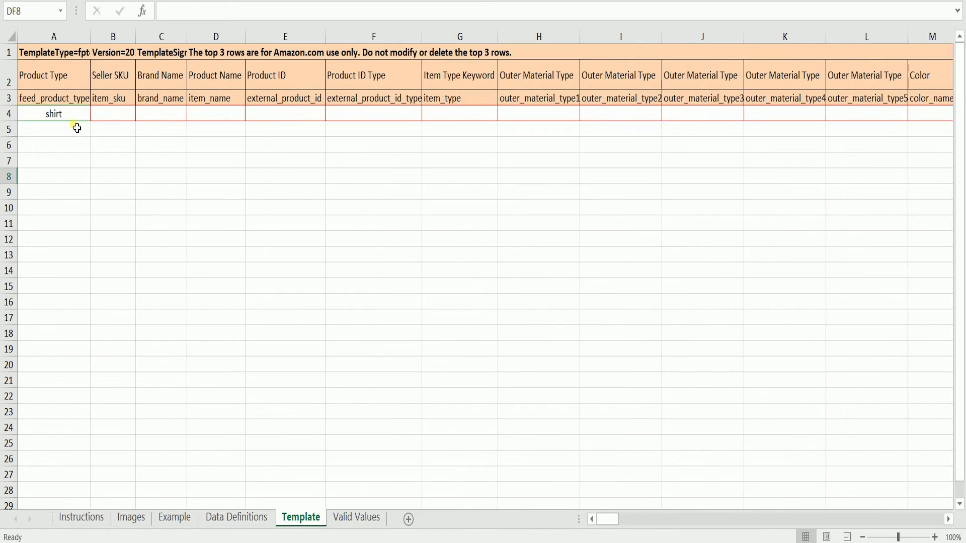
pyautogui.click(53, 114)
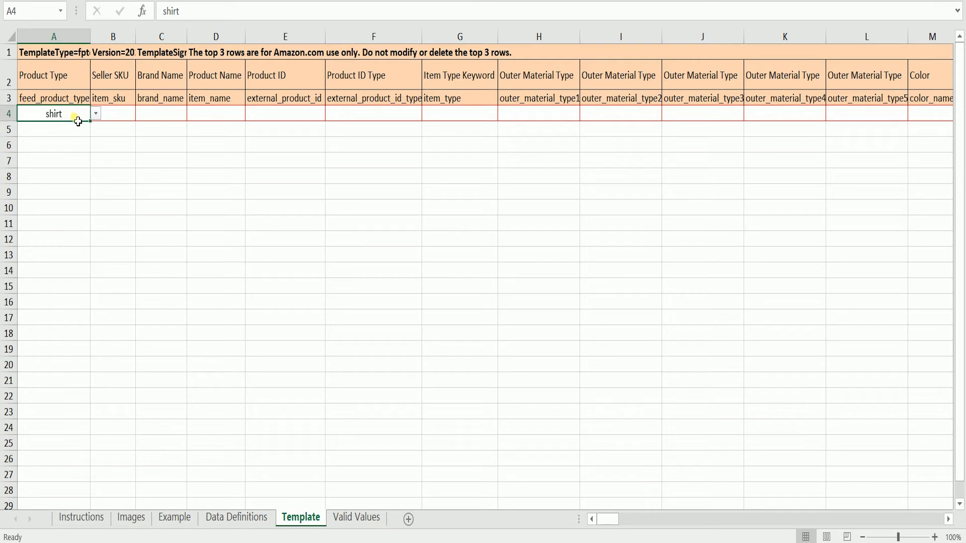
pyautogui.moveTo(132, 158)
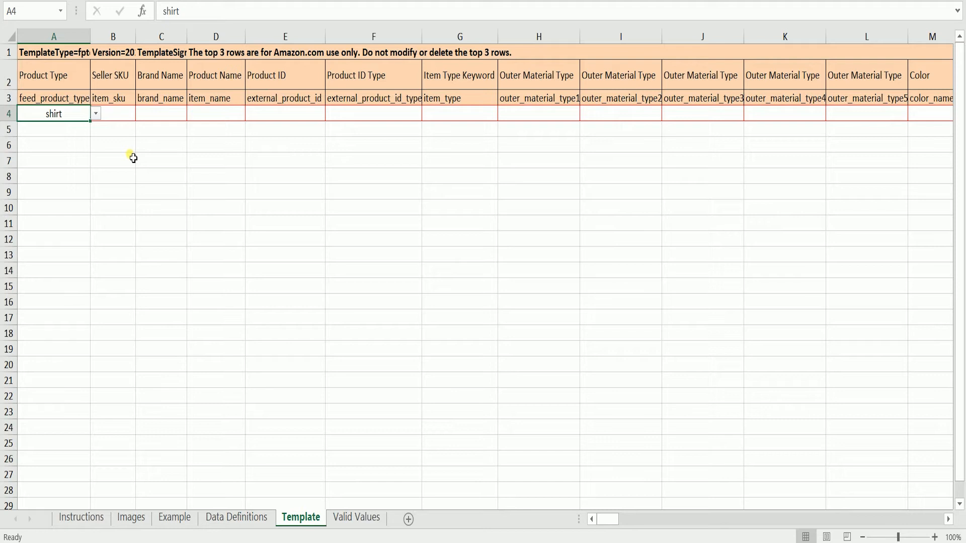
pyautogui.write('1234Shirt')
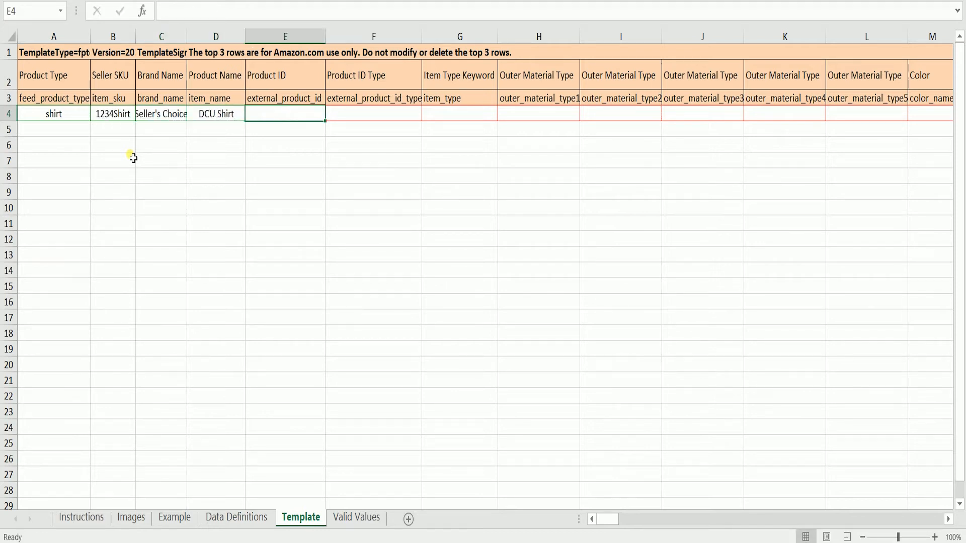
pyautogui.write('12345678912')
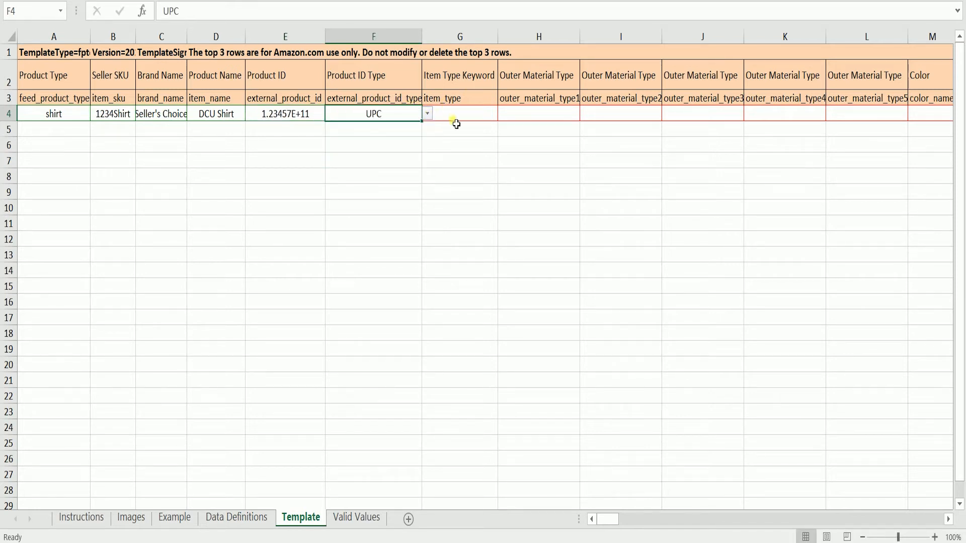
# - Set the product ID type to UPC and the item type keyword to music-fan-t-shirts
pyautogui.click(458, 114)
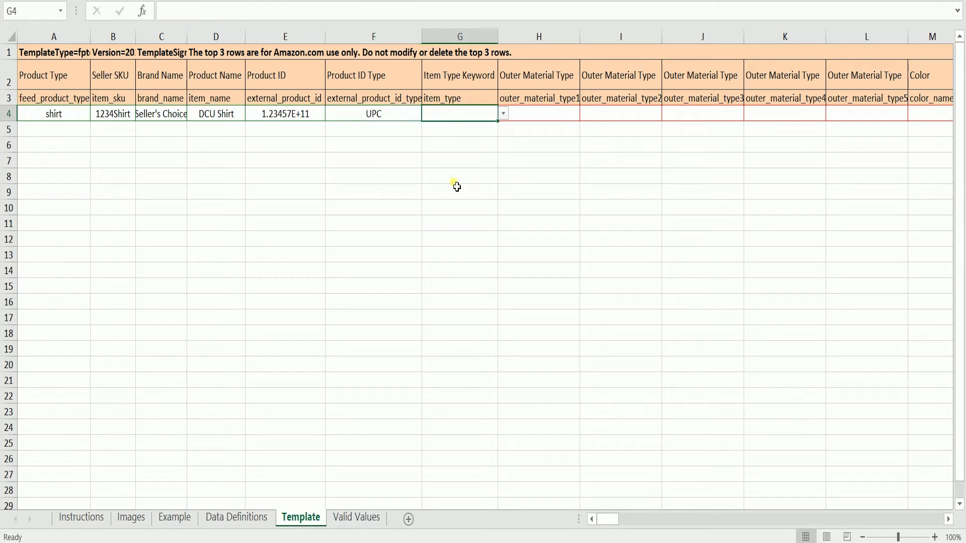
pyautogui.moveTo(504, 127)
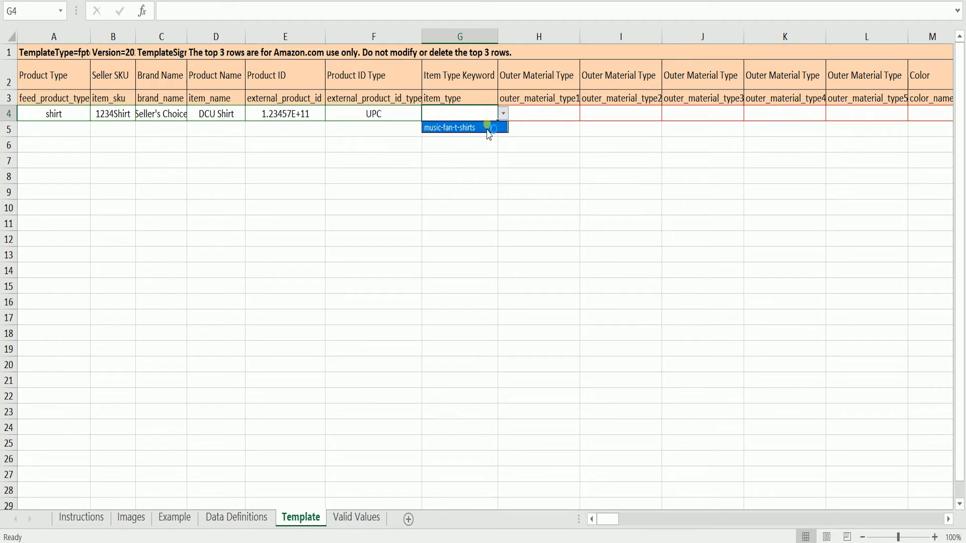
pyautogui.click(449, 128)
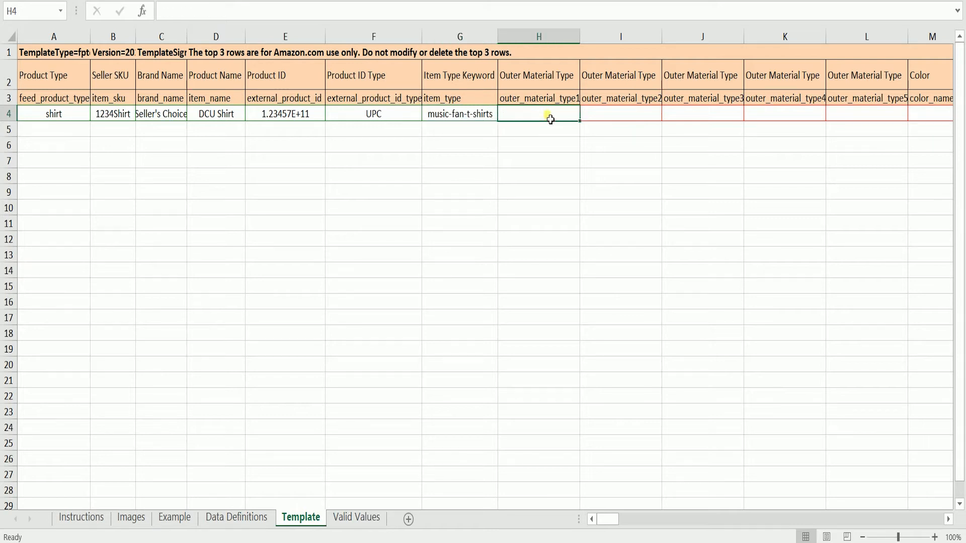
# - Enter colour Navy Blue mapped to Blue and size L mapped to Large in row 4
pyautogui.write('Cotto')
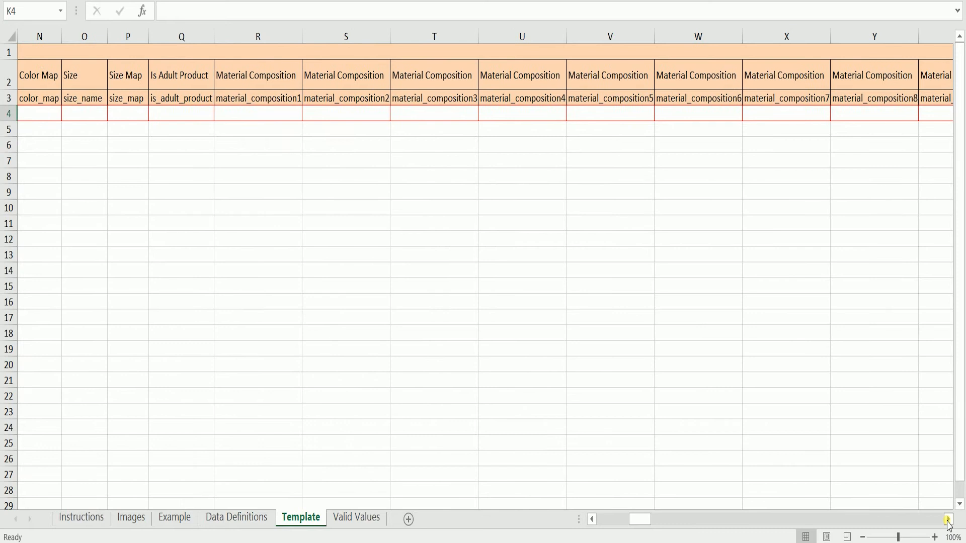
pyautogui.hscroll(-3)
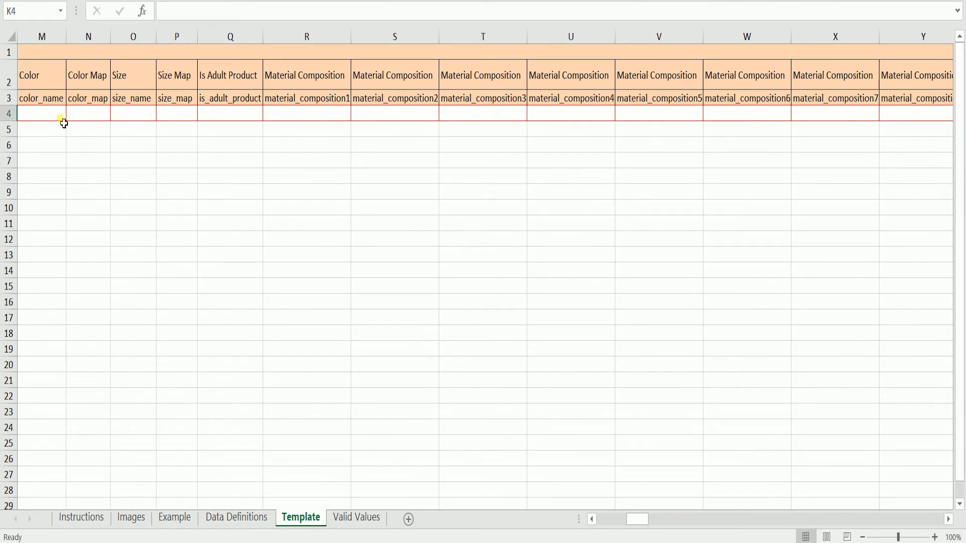
pyautogui.click(42, 114)
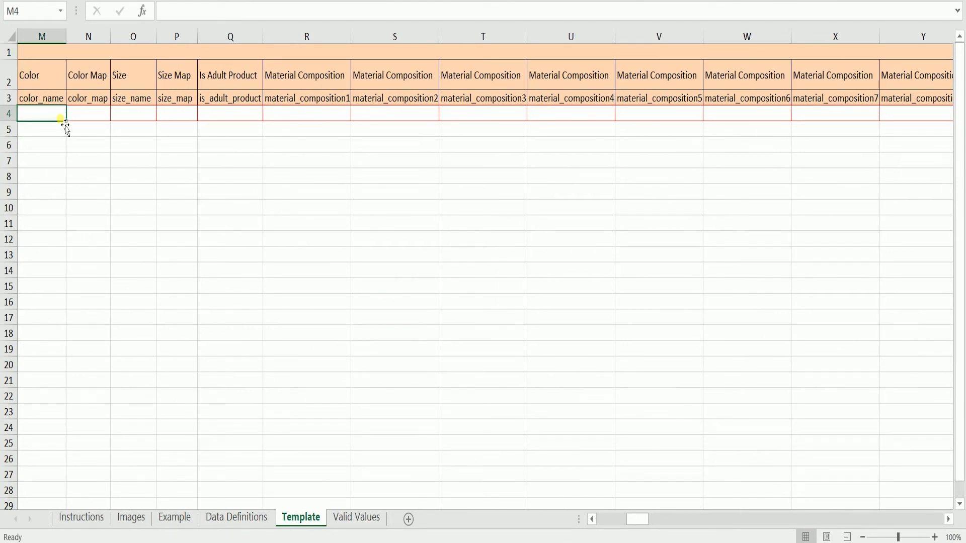
pyautogui.click(115, 114)
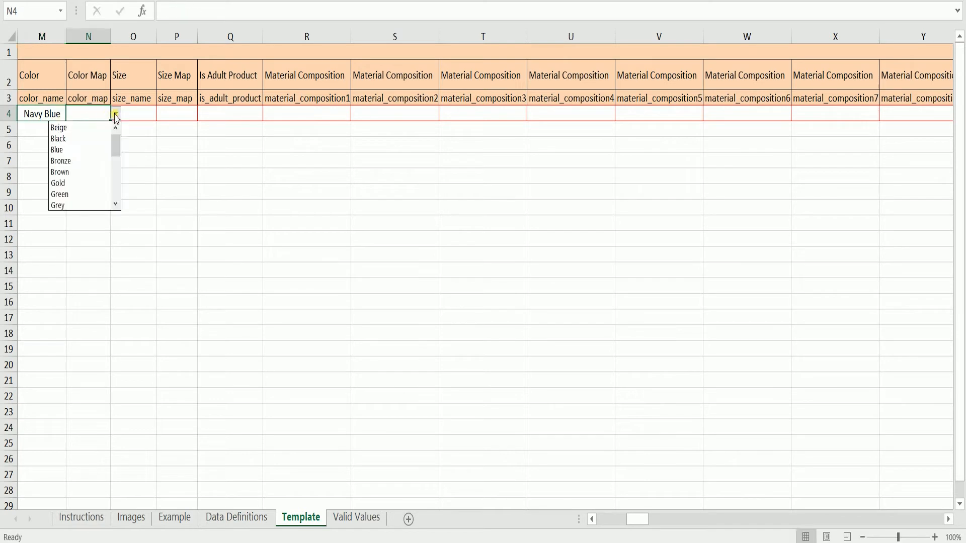
pyautogui.click(57, 150)
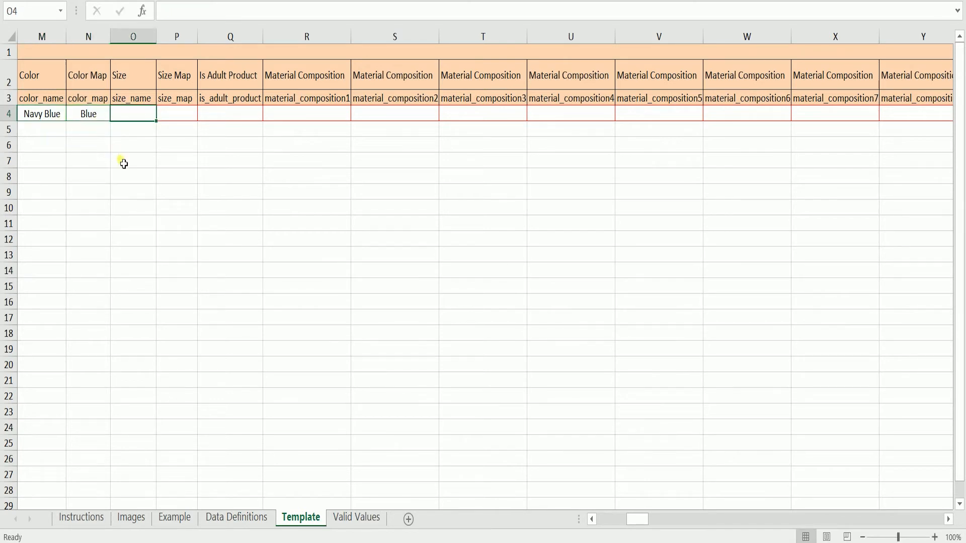
pyautogui.click(203, 114)
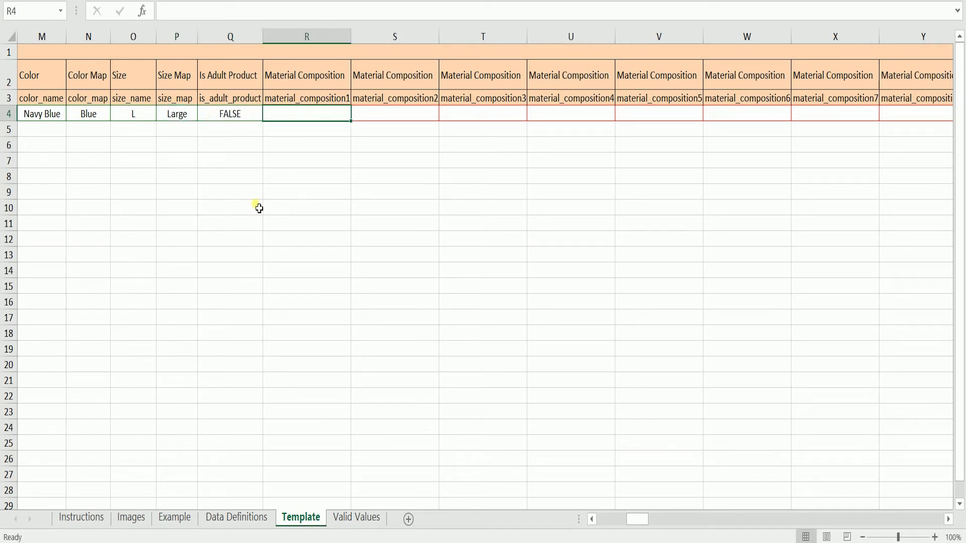
# - Enter adult product FALSE and material composition 80% Cotton, 20% Polyester
pyautogui.write('80% Cotton')
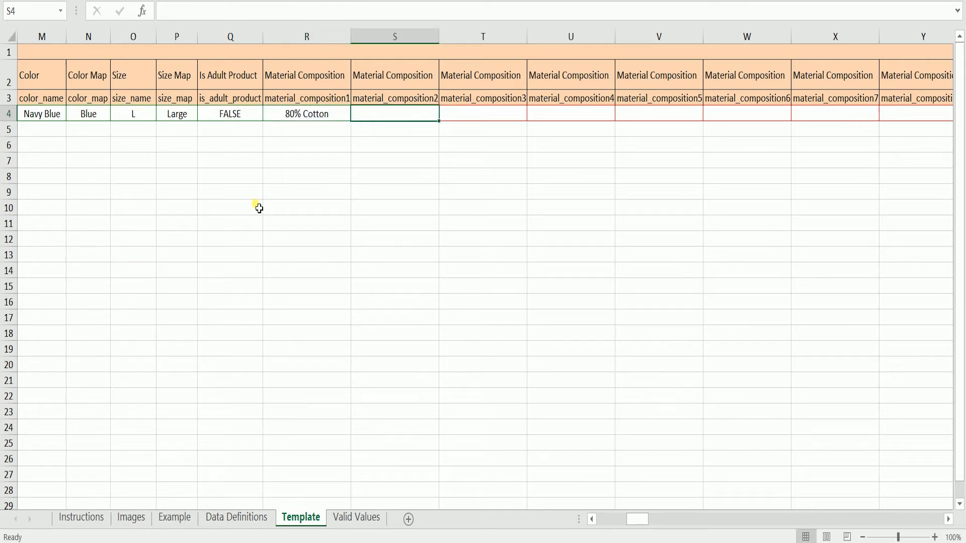
pyautogui.write('20% P')
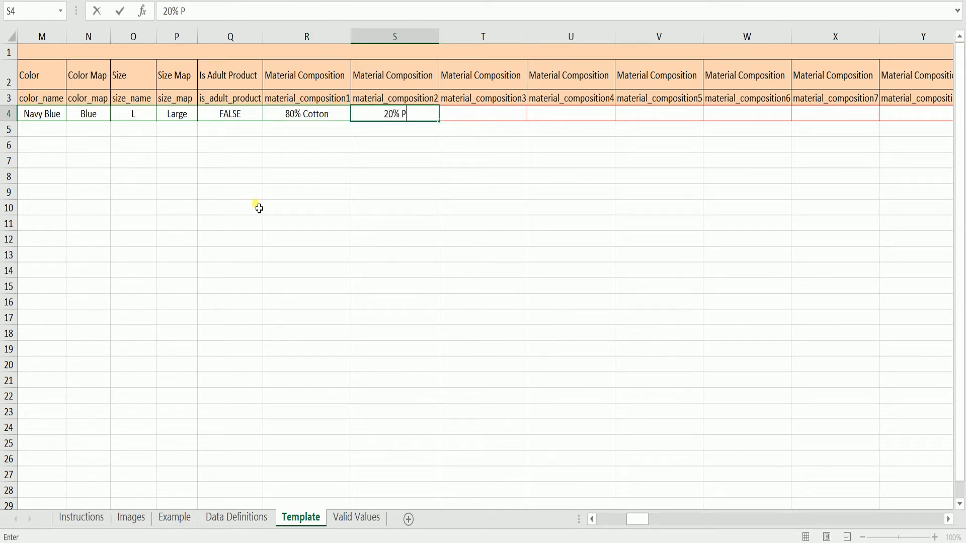
pyautogui.write('olyester')
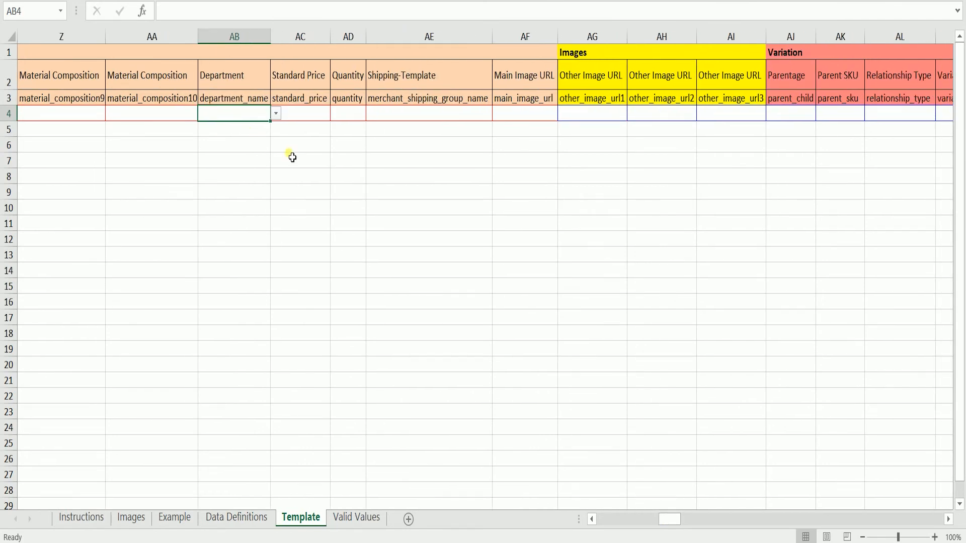
pyautogui.moveTo(287, 115)
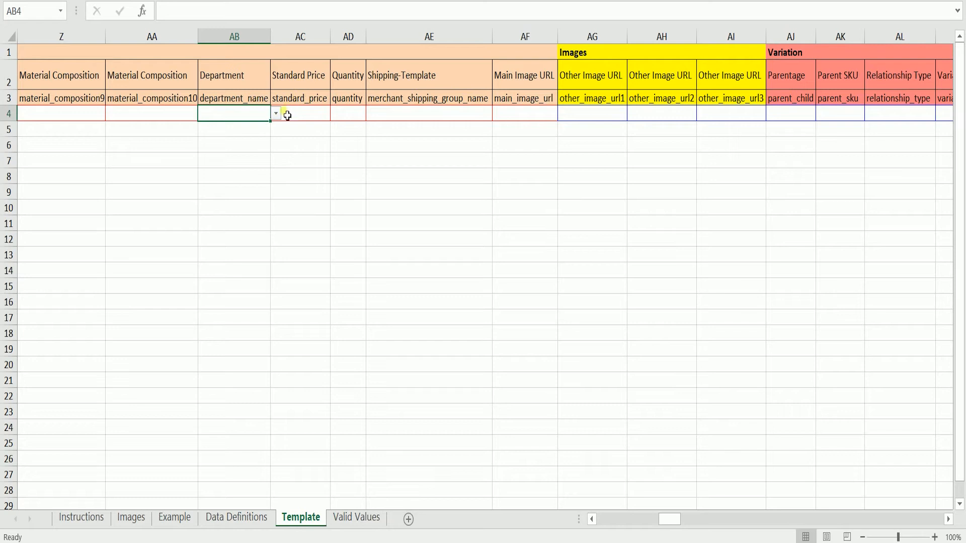
# - Set department boys, standard price 19.99 and quantity 50 in row 4
pyautogui.click(276, 114)
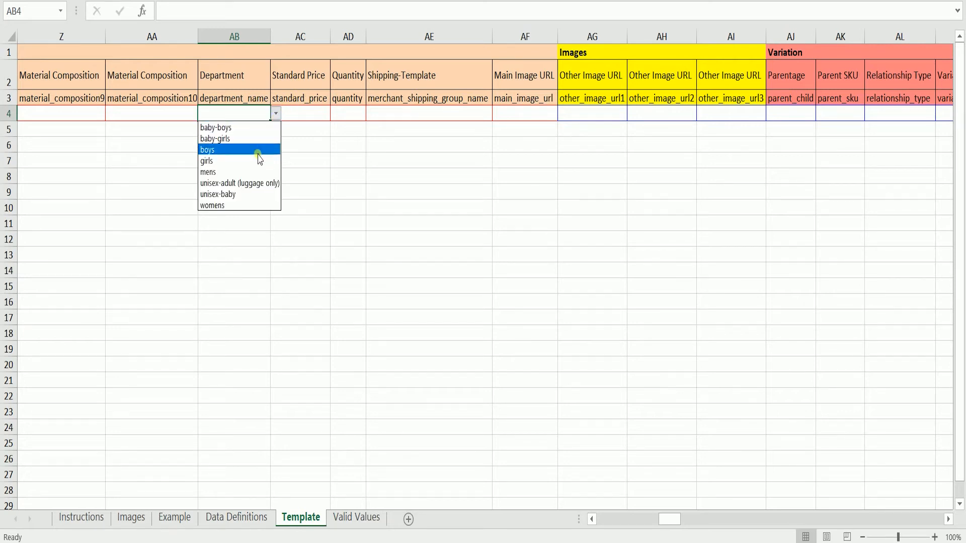
pyautogui.click(207, 150)
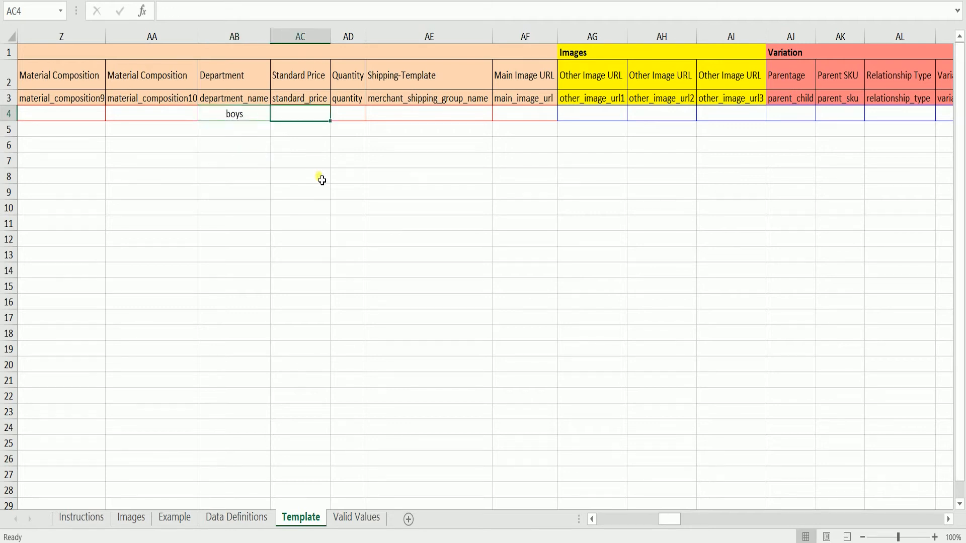
pyautogui.write('19.99')
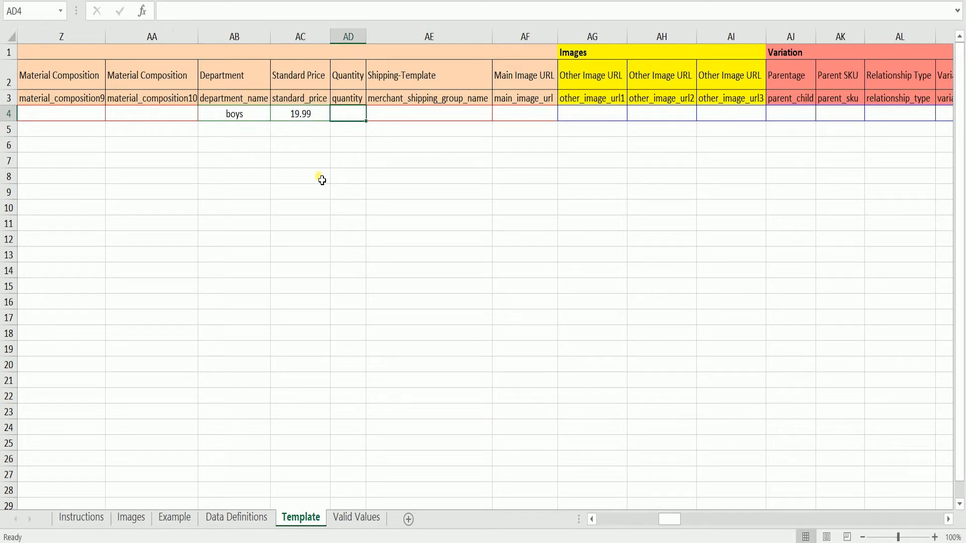
pyautogui.write('50')
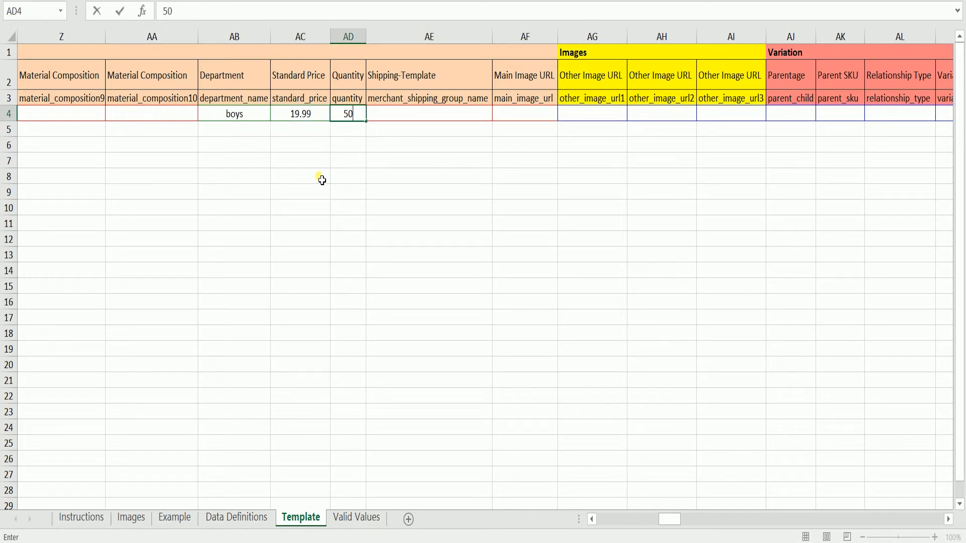
# - Set shipping template Free_Shipping and main image URL imageurl.com
pyautogui.click(497, 113)
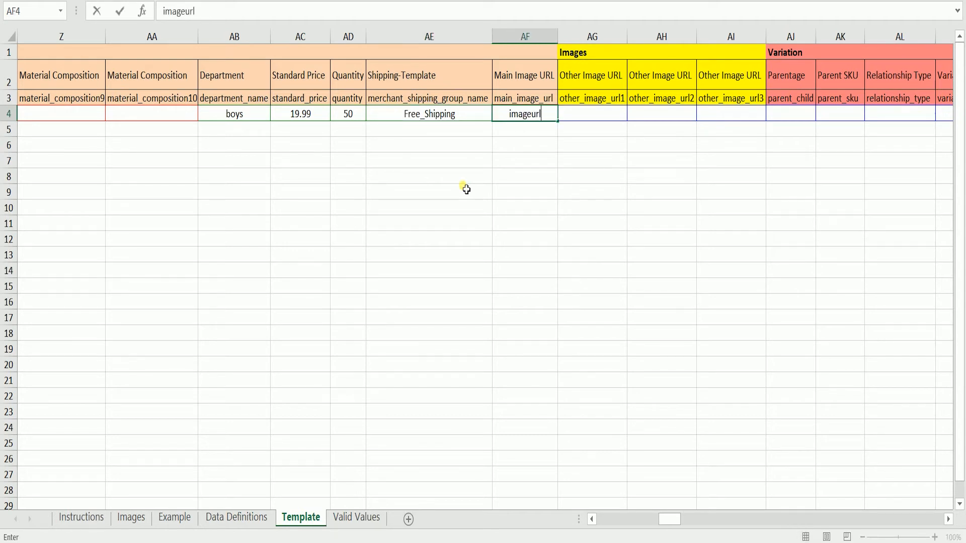
pyautogui.write('.com')
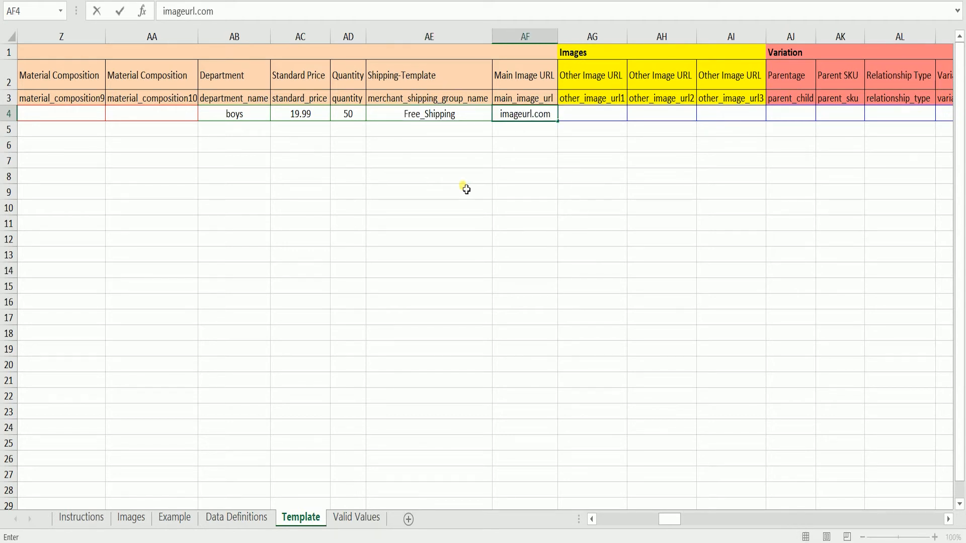
pyautogui.press('Tab')
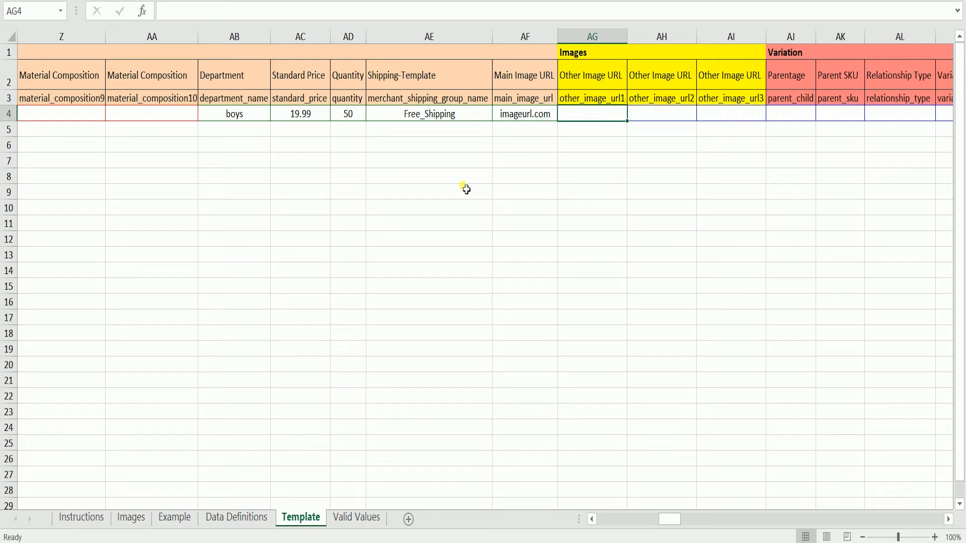
# - Enter flash point 240 in the far-right hazmat column of row 4
pyautogui.hscroll(3)
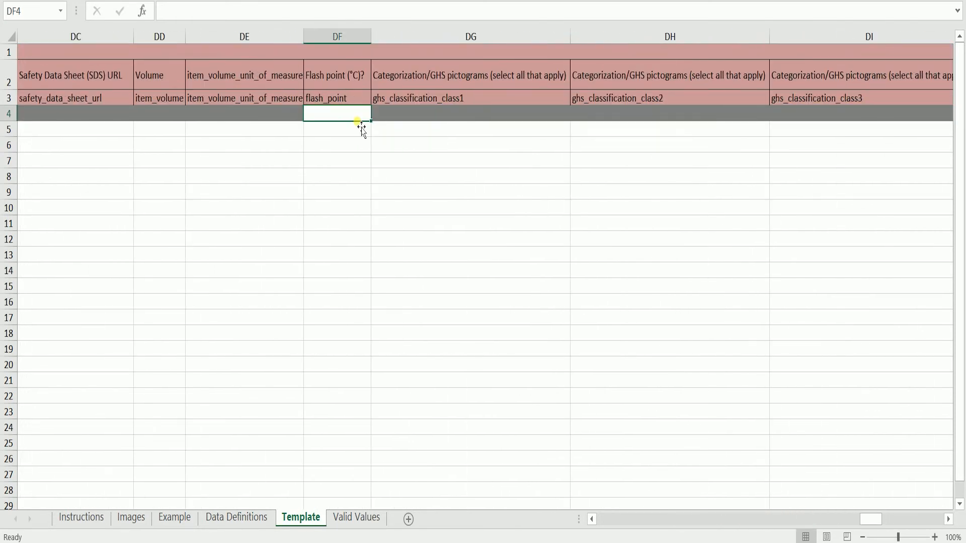
pyautogui.write('240')
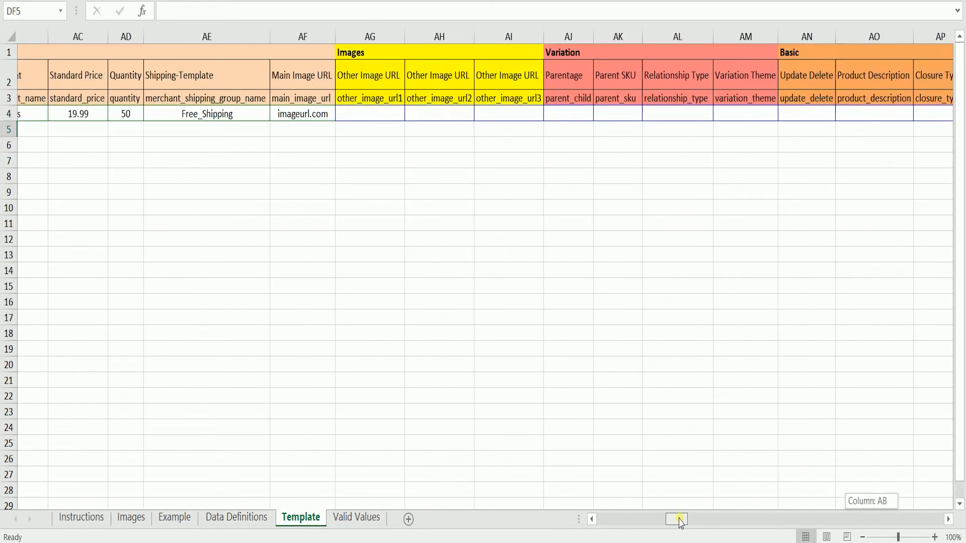
pyautogui.hscroll(3)
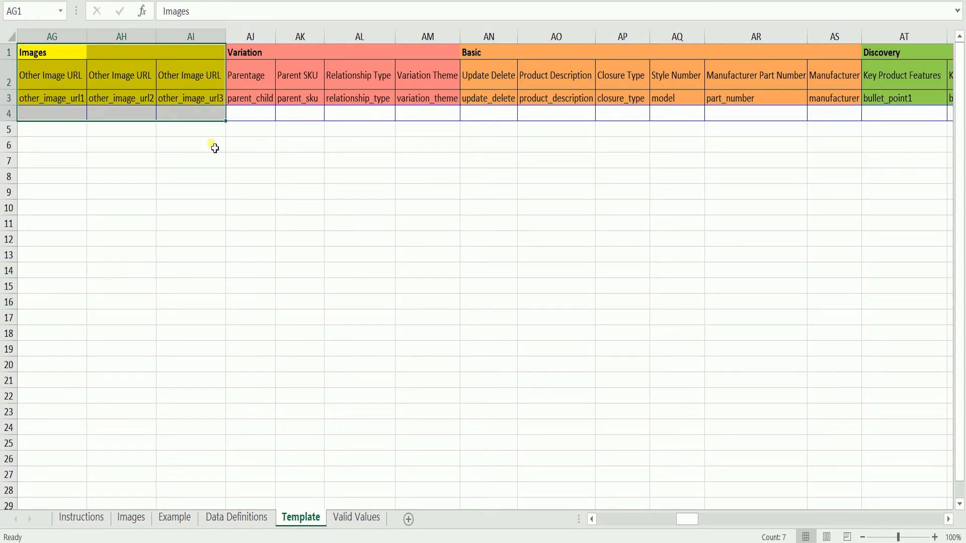
pyautogui.click(190, 144)
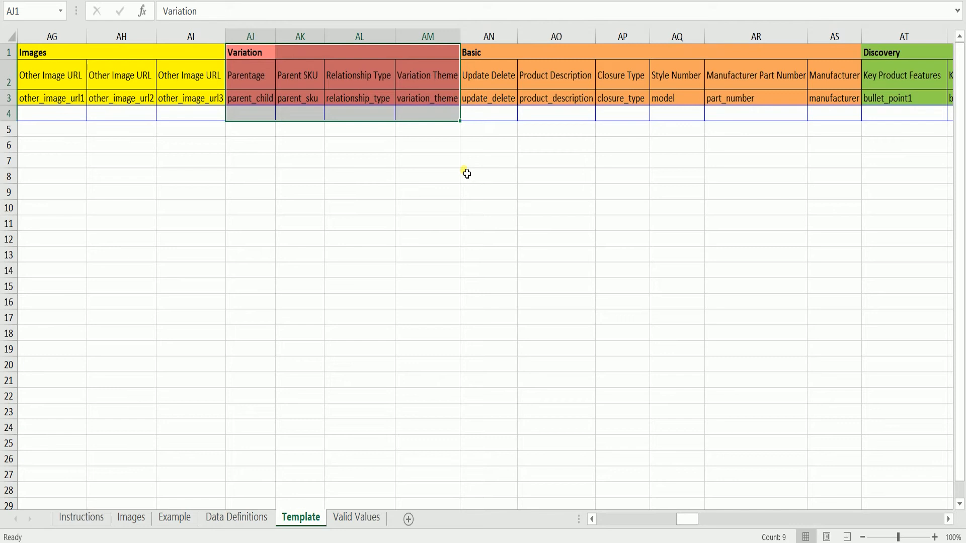
pyautogui.click(427, 161)
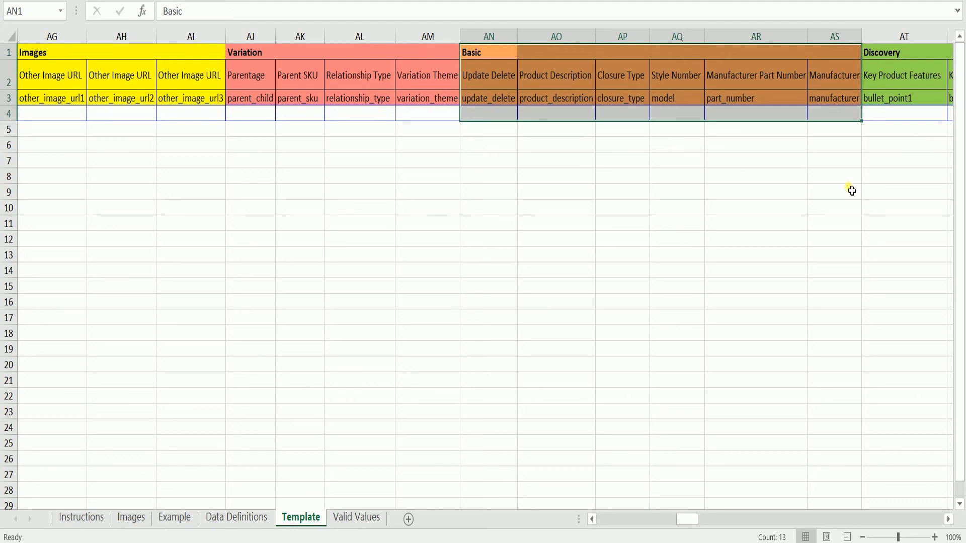
pyautogui.click(834, 191)
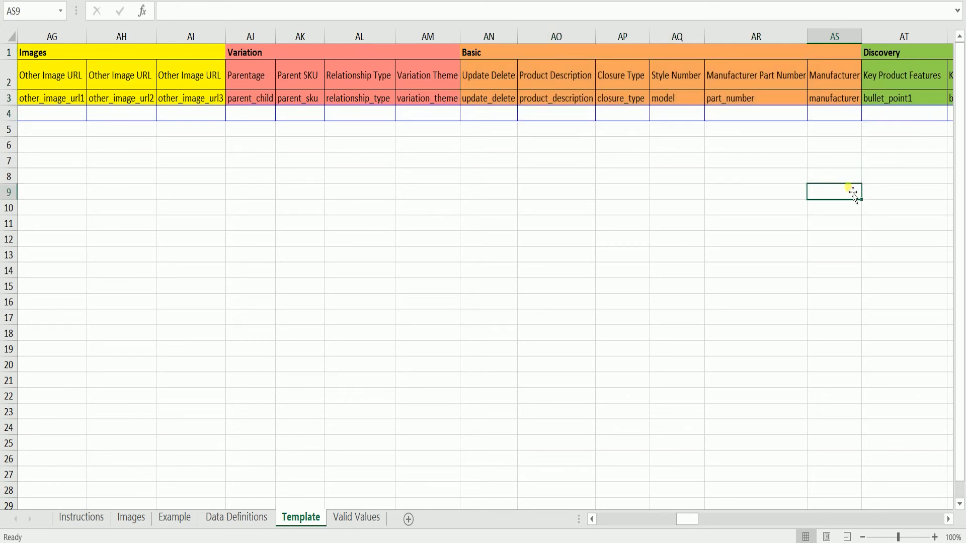
pyautogui.hscroll(3)
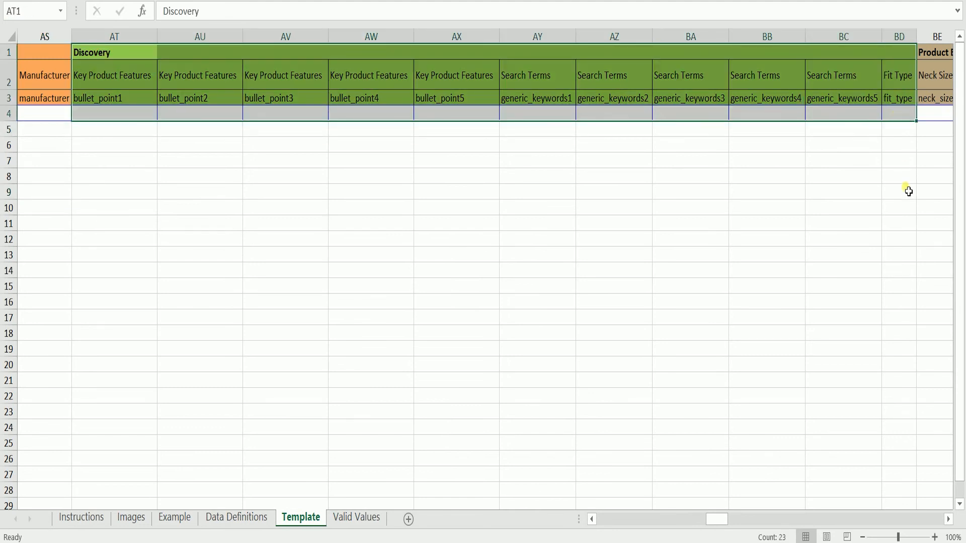
pyautogui.click(899, 191)
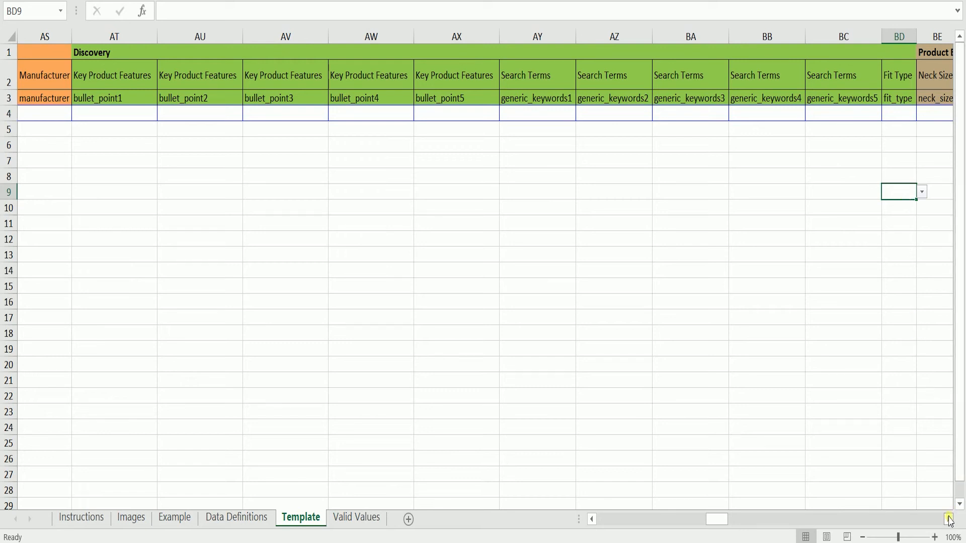
pyautogui.hscroll(3)
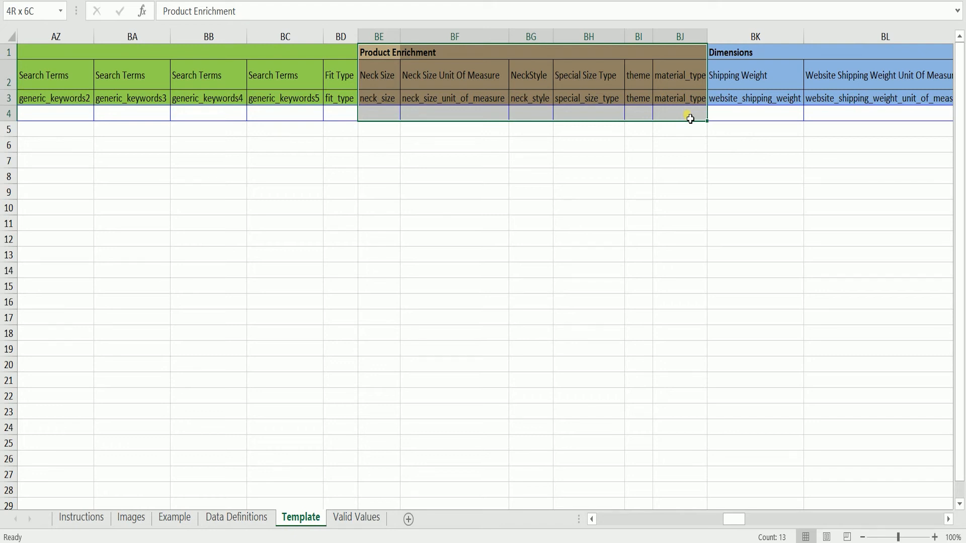
pyautogui.click(679, 175)
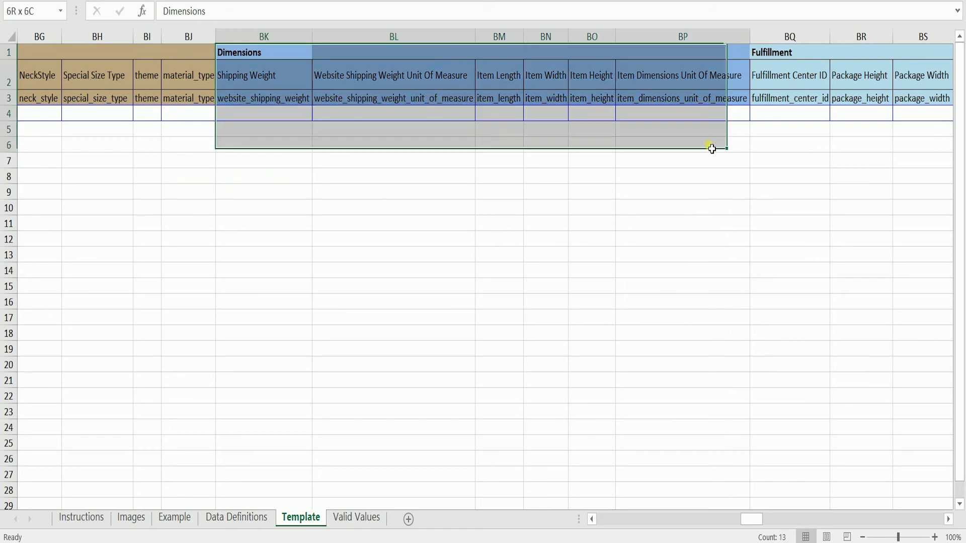
pyautogui.click(682, 161)
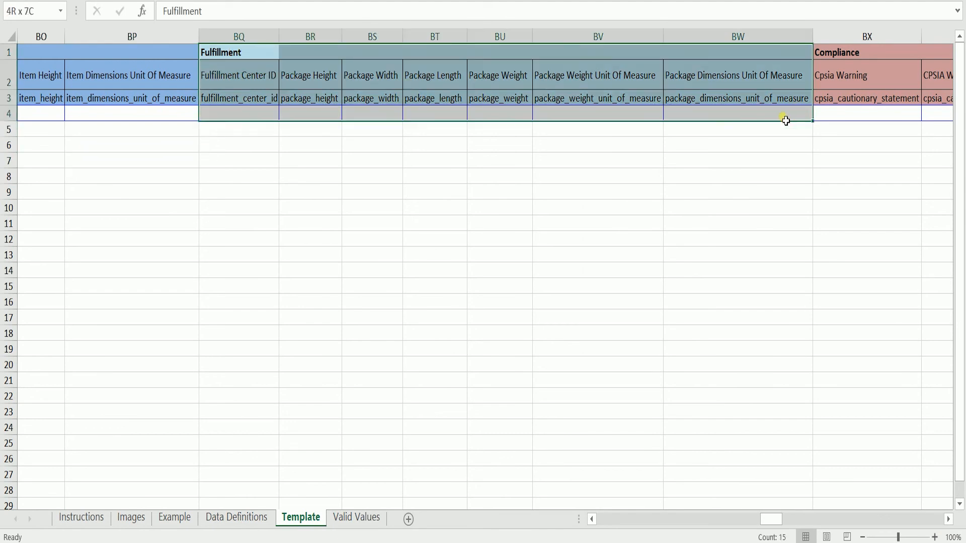
pyautogui.click(738, 161)
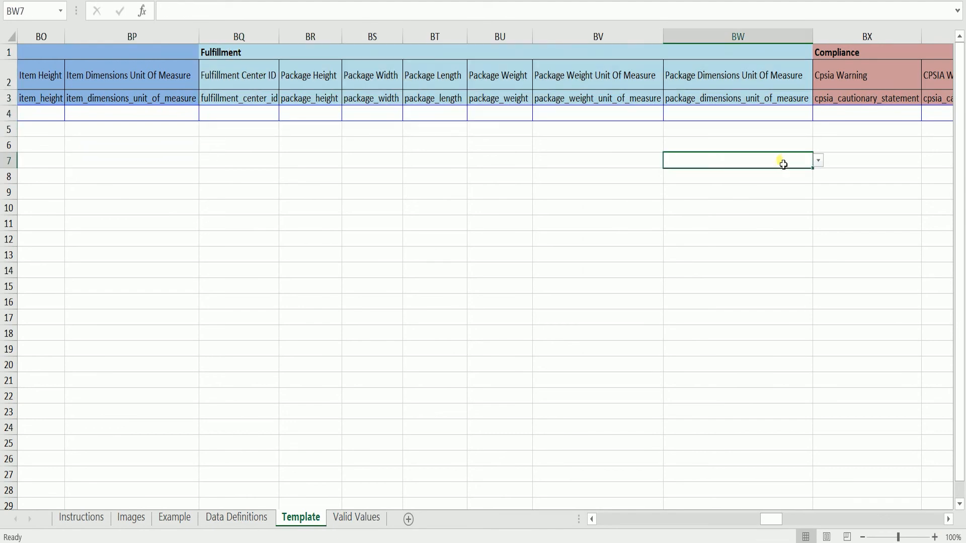
pyautogui.moveTo(954, 420)
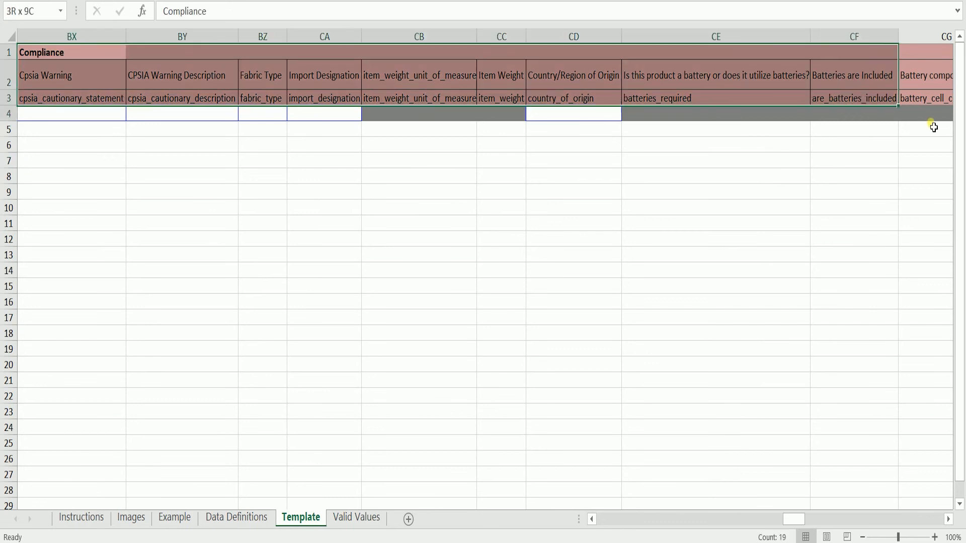
pyautogui.hscroll(3)
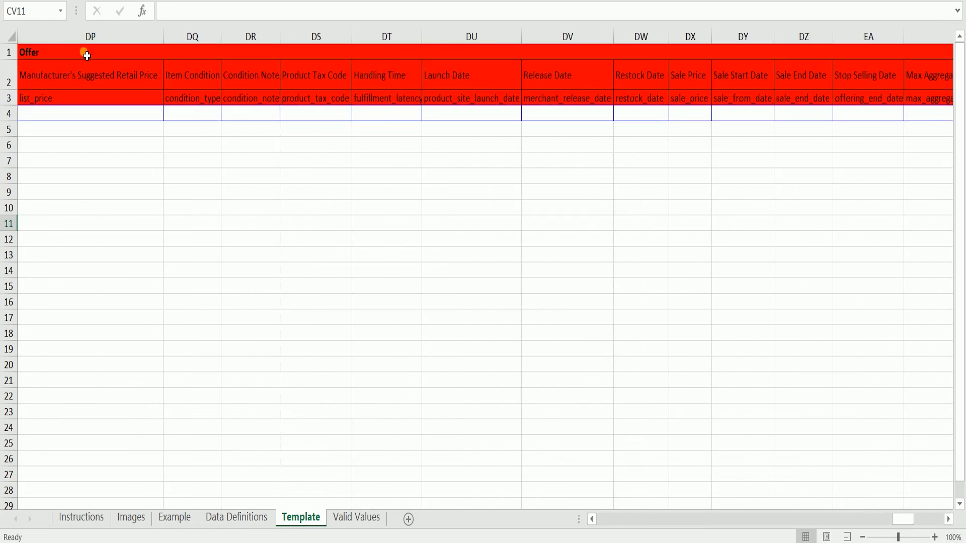
# - Enter sale price 15.99 with sale dates 01/08/2018 to 30/08/2018 in row 4's Offer section
pyautogui.click(804, 224)
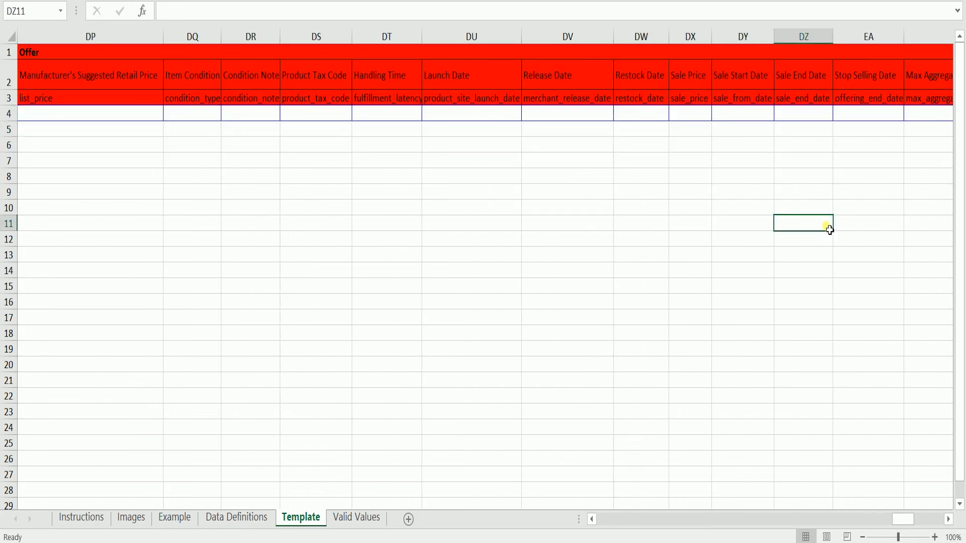
pyautogui.click(251, 191)
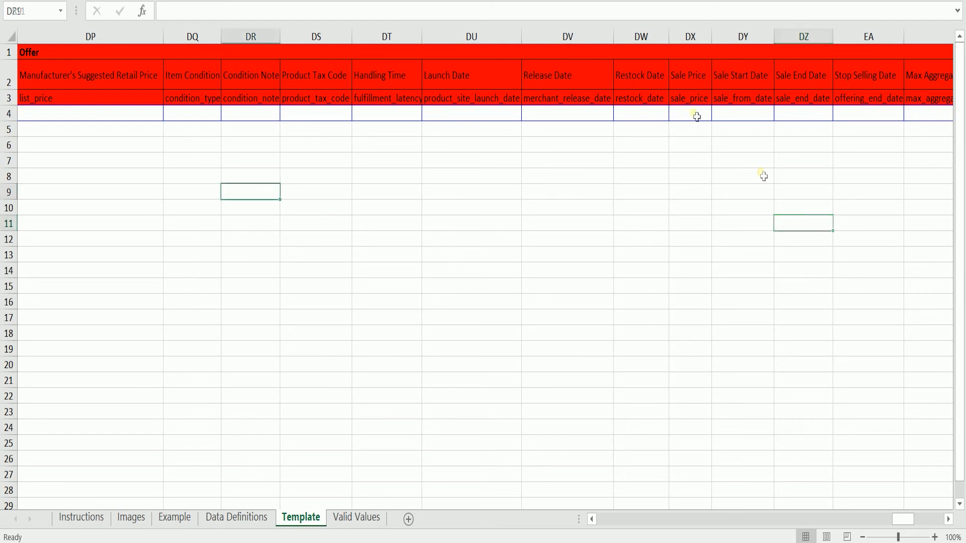
pyautogui.write('15.99')
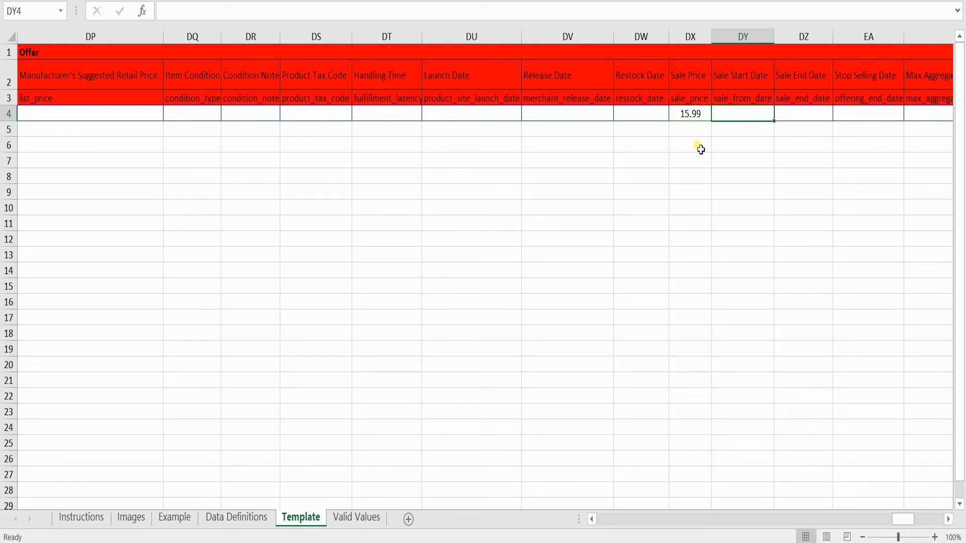
pyautogui.write('30/8/20')
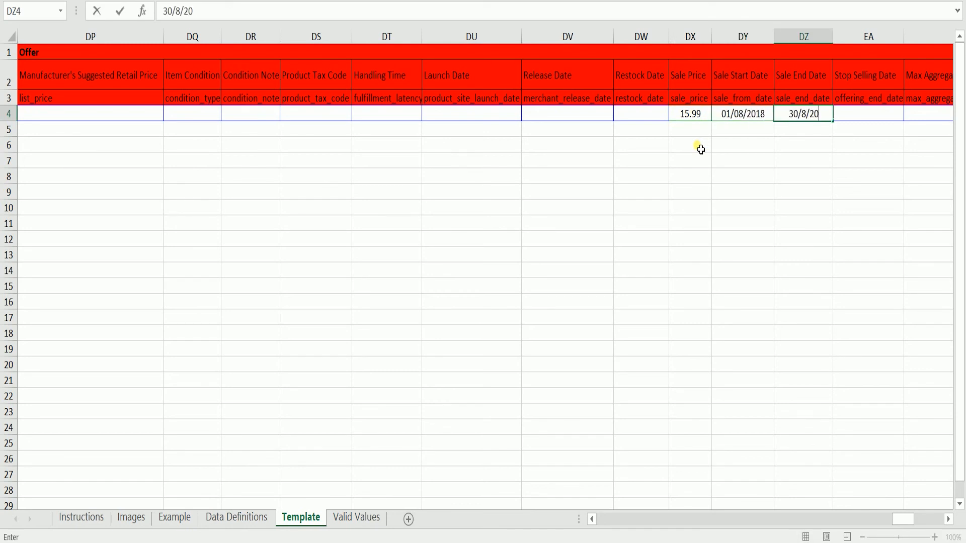
pyautogui.press('enter')
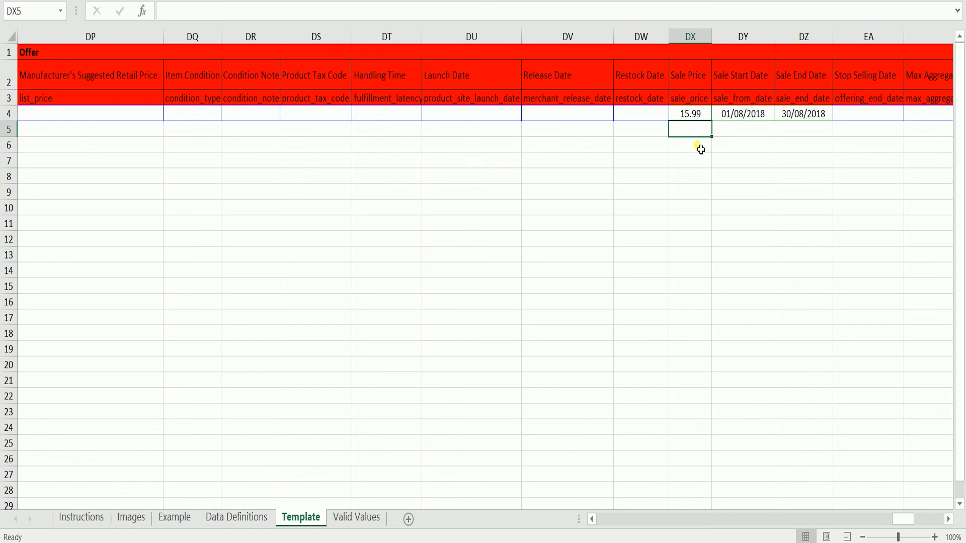
pyautogui.moveTo(716, 239)
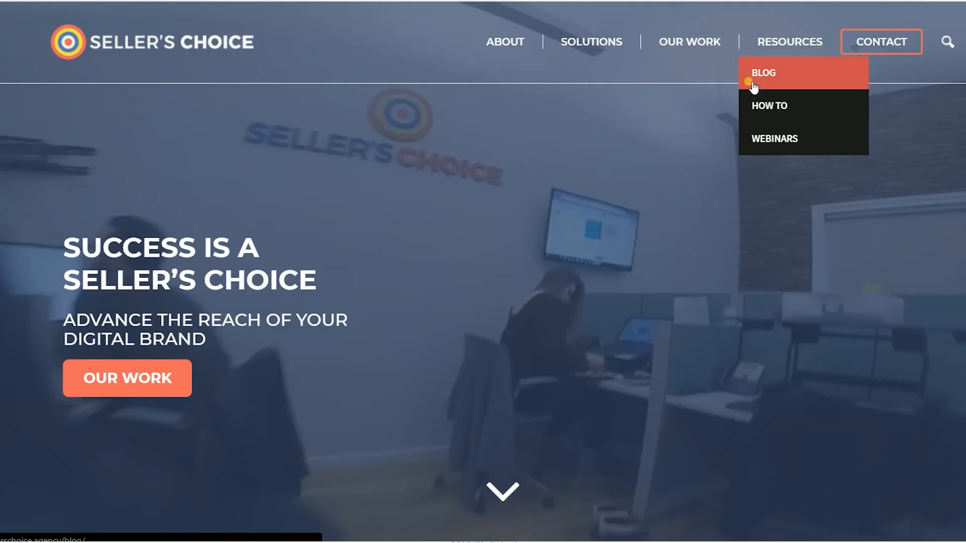
# - Browse the Seller's Choice How To and webinar pages from the Resources menu
pyautogui.click(767, 105)
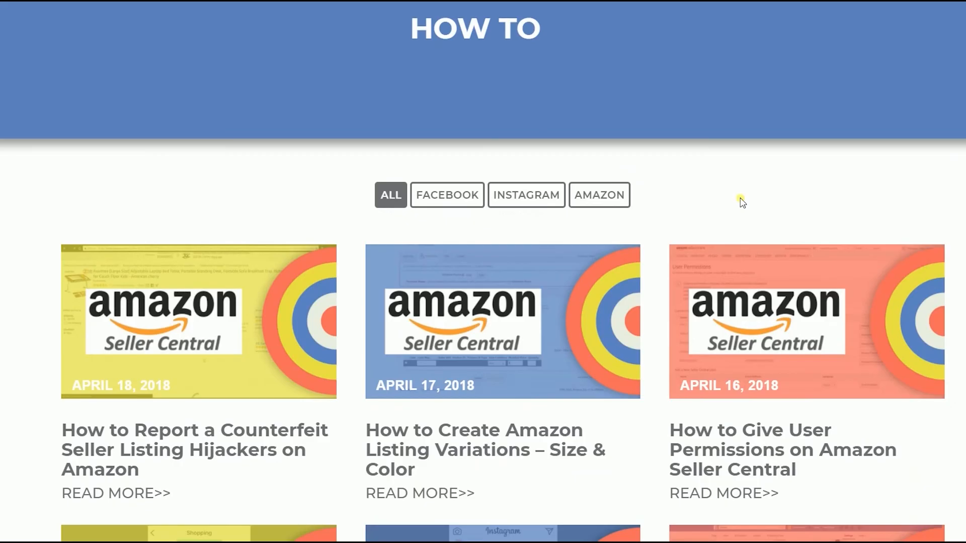
pyautogui.scroll(3)
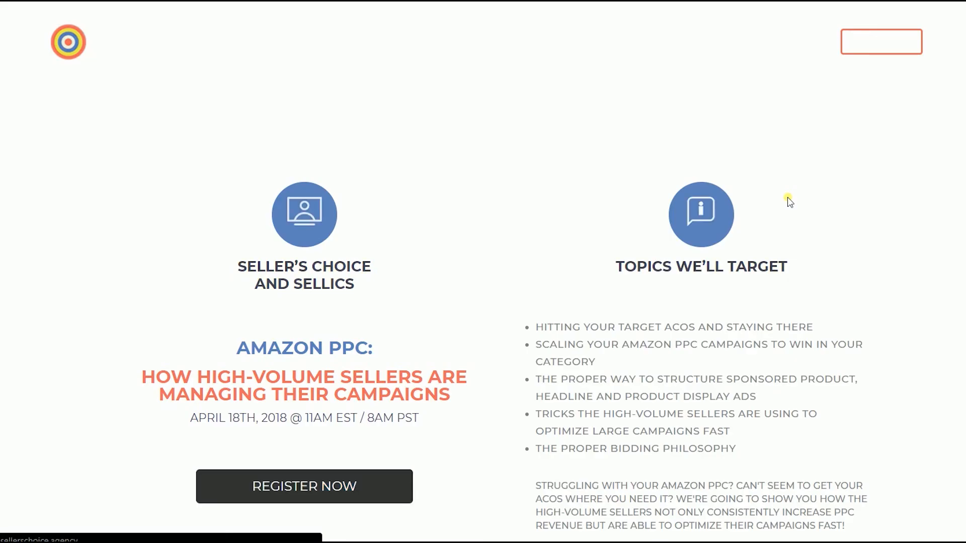
pyautogui.scroll(3)
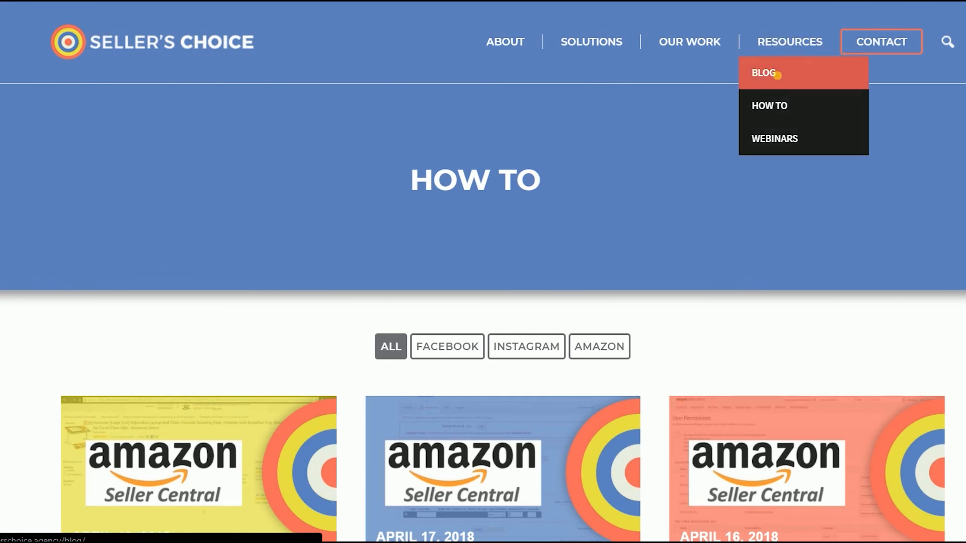
# - Open the Seller's Choice Blog page and confirm the subscribe prompt
pyautogui.click(761, 72)
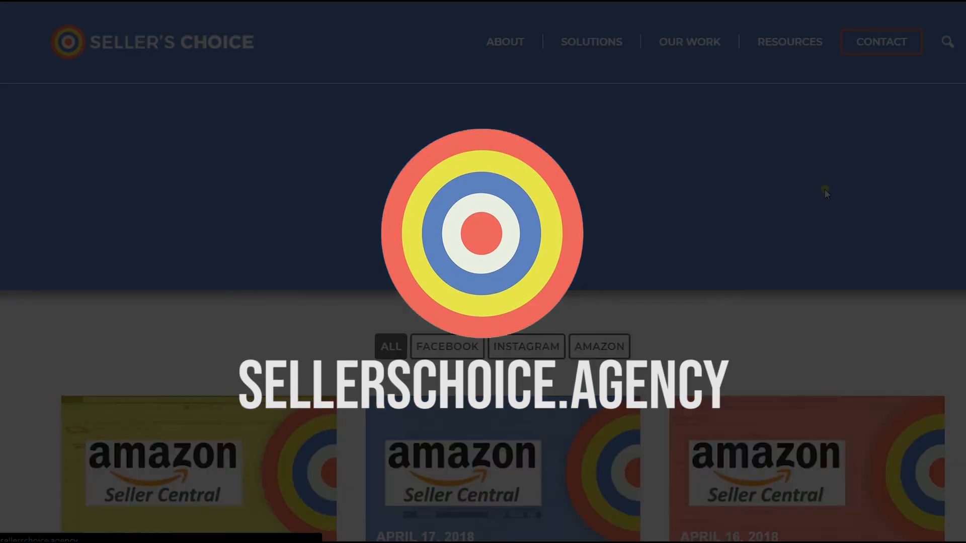
pyautogui.scroll(-3)
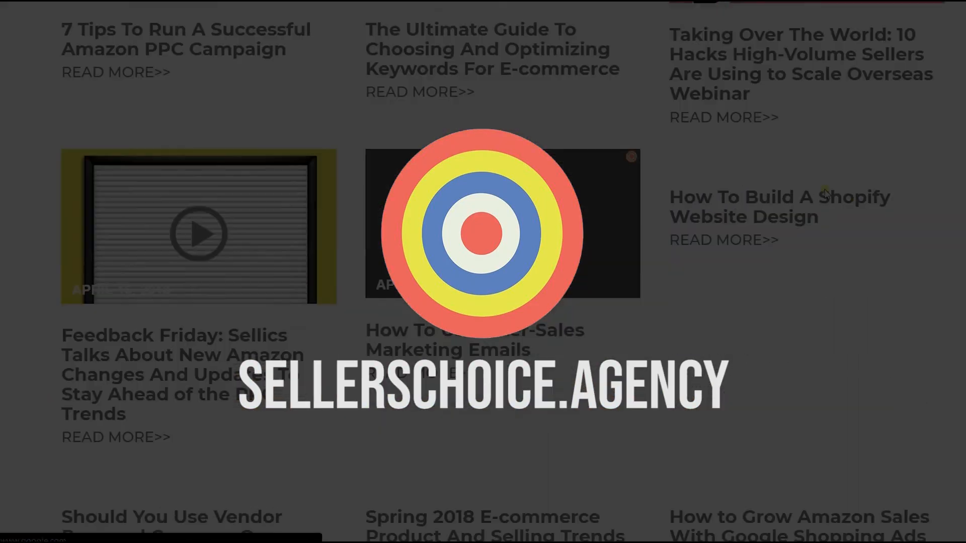
pyautogui.scroll(3)
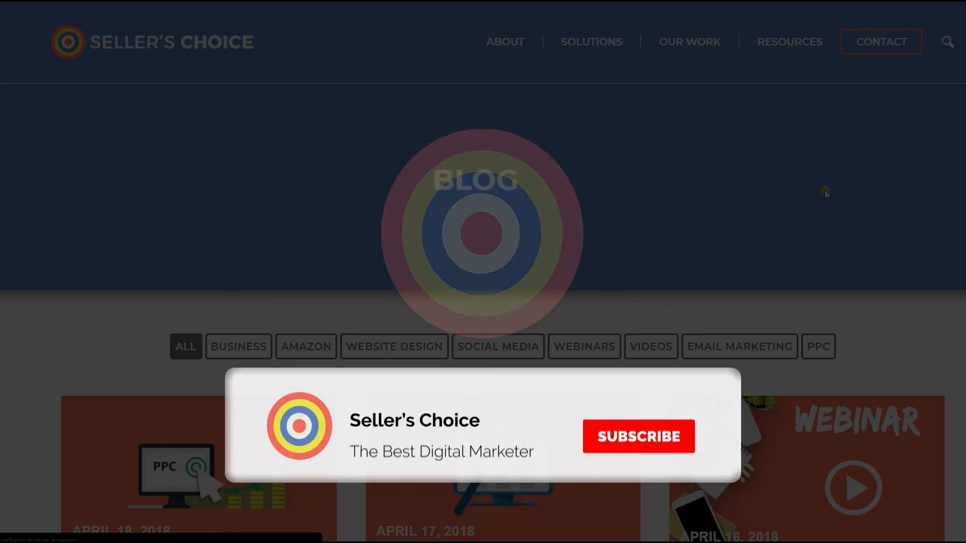
pyautogui.click(638, 435)
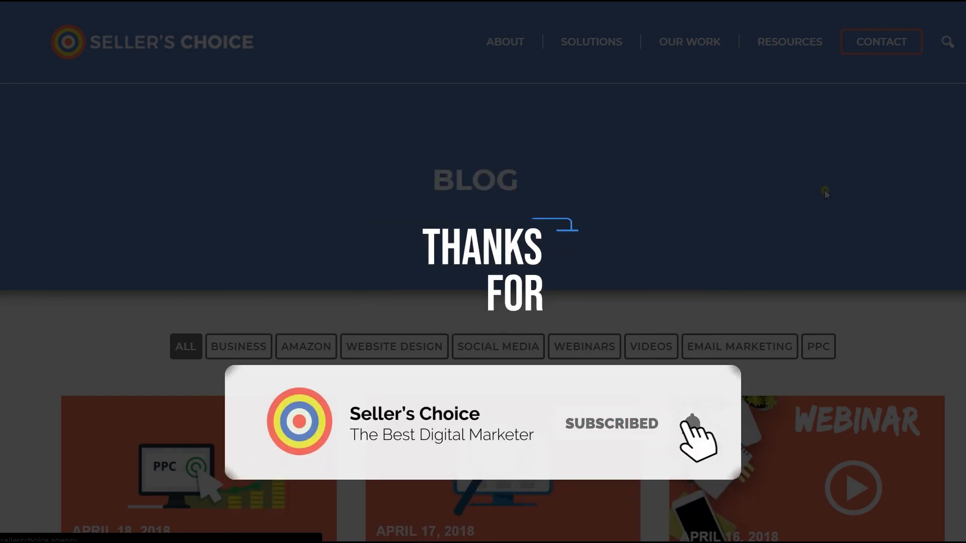